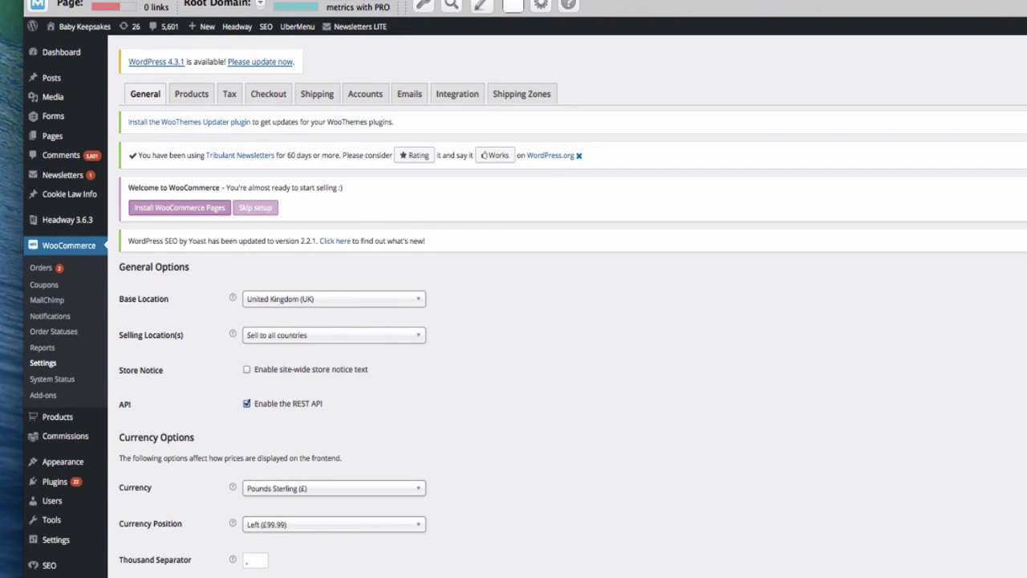
{"action": "mouse_move", "coordinate": [191, 93]}
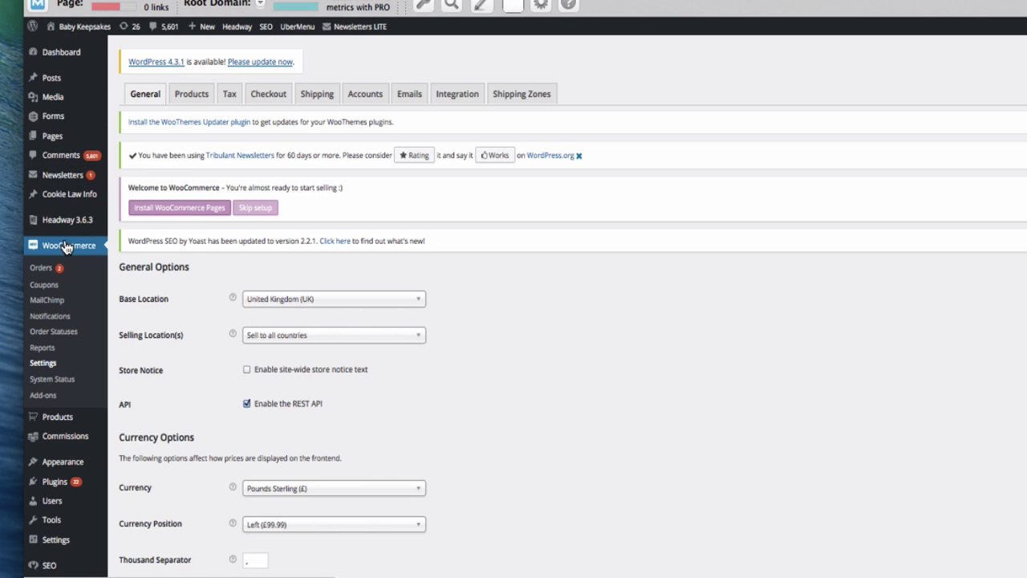
{"action": "mouse_move", "coordinate": [43, 371]}
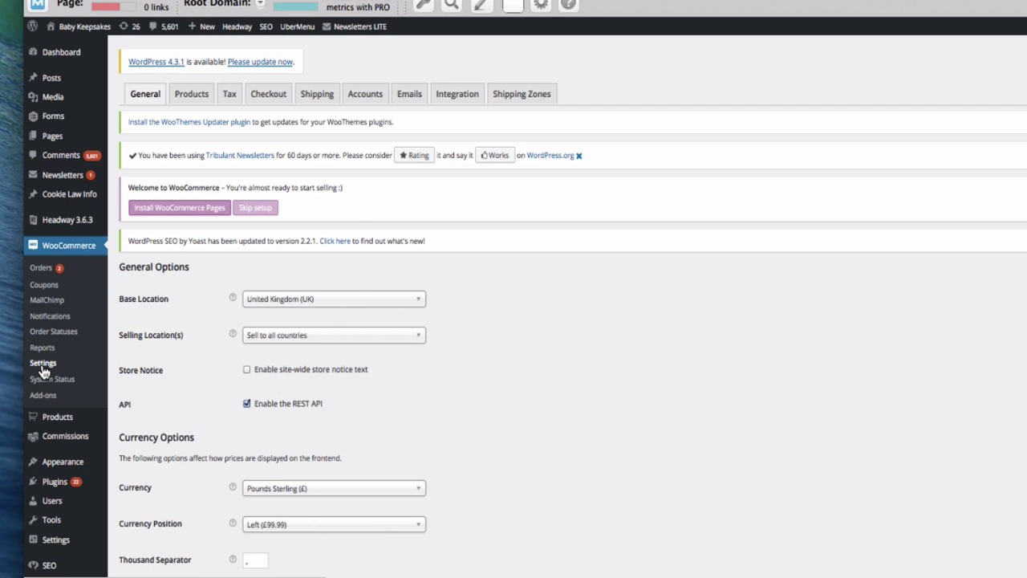
{"action": "mouse_move", "coordinate": [399, 226]}
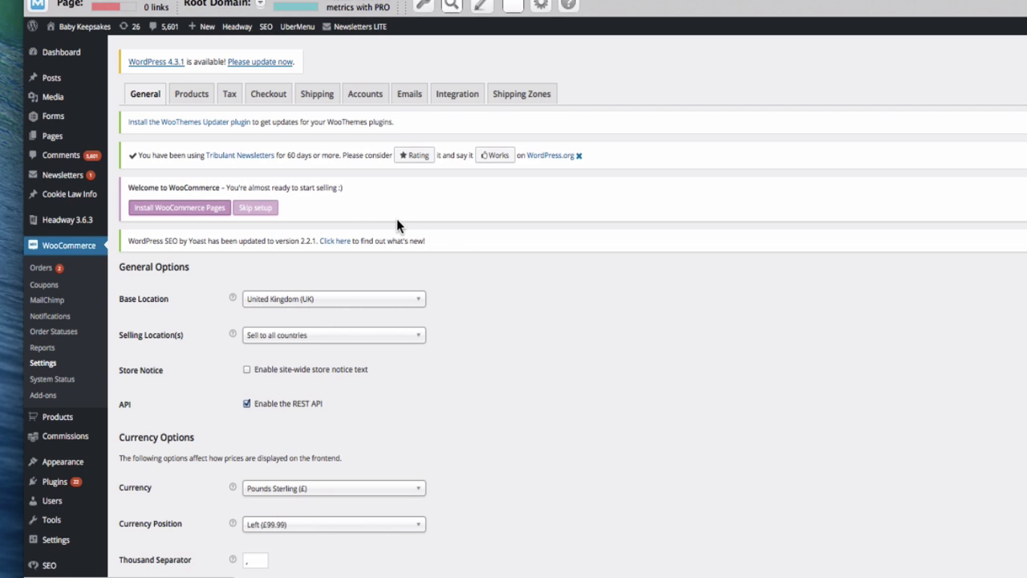
Step: Open WooCommerce's Shipping settings and review the Shipping Options and Shipping Methods list
{"action": "left_click", "coordinate": [333, 332]}
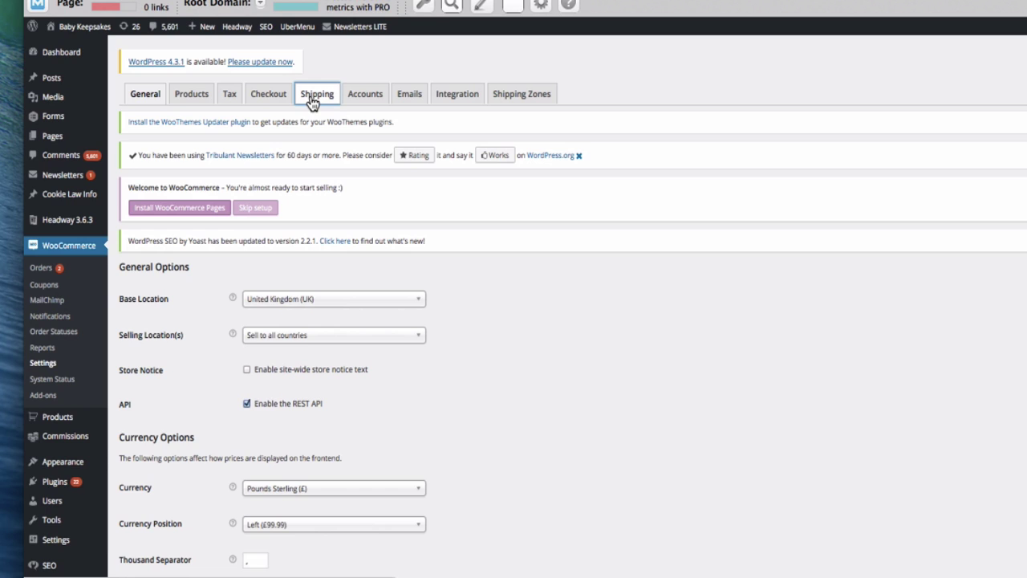
{"action": "left_click", "coordinate": [316, 93]}
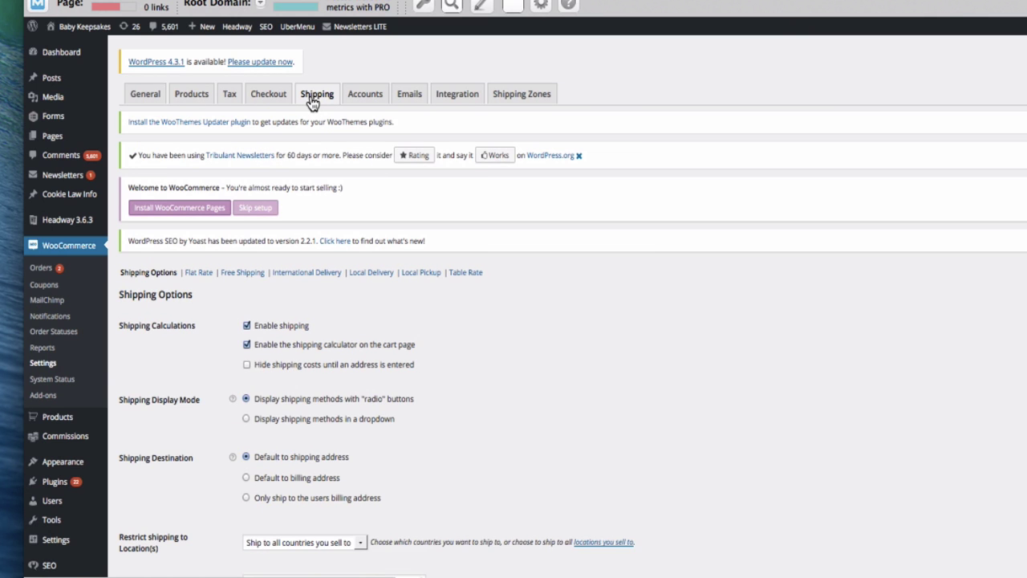
{"action": "scroll", "scroll_direction": "down", "scroll_amount": 3}
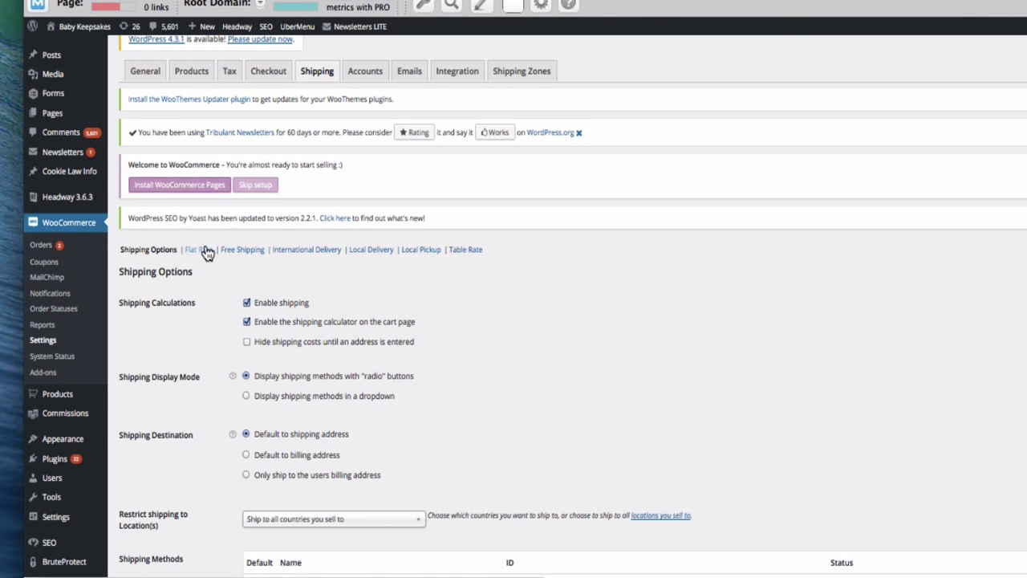
{"action": "mouse_move", "coordinate": [378, 261]}
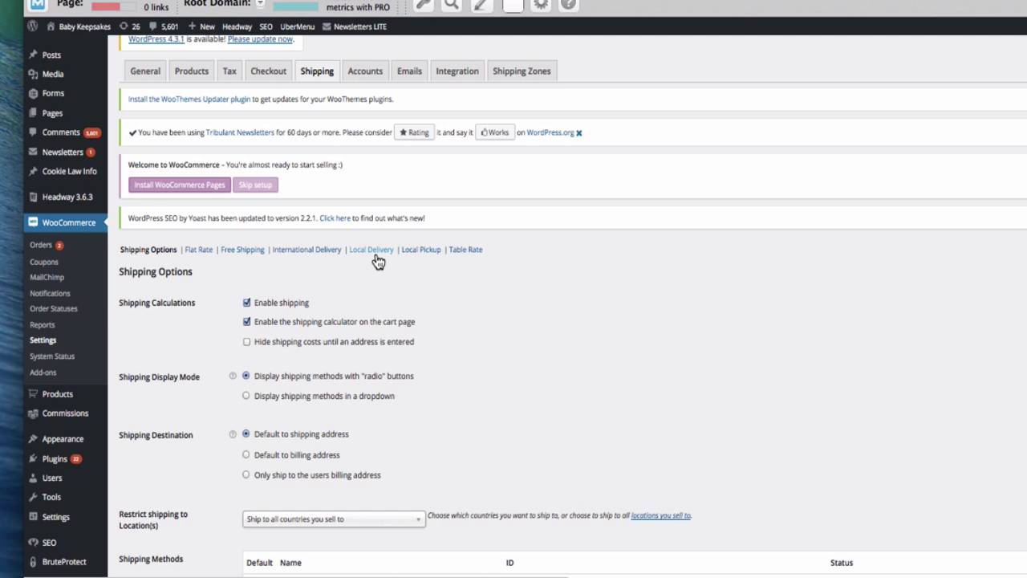
{"action": "mouse_move", "coordinate": [356, 263]}
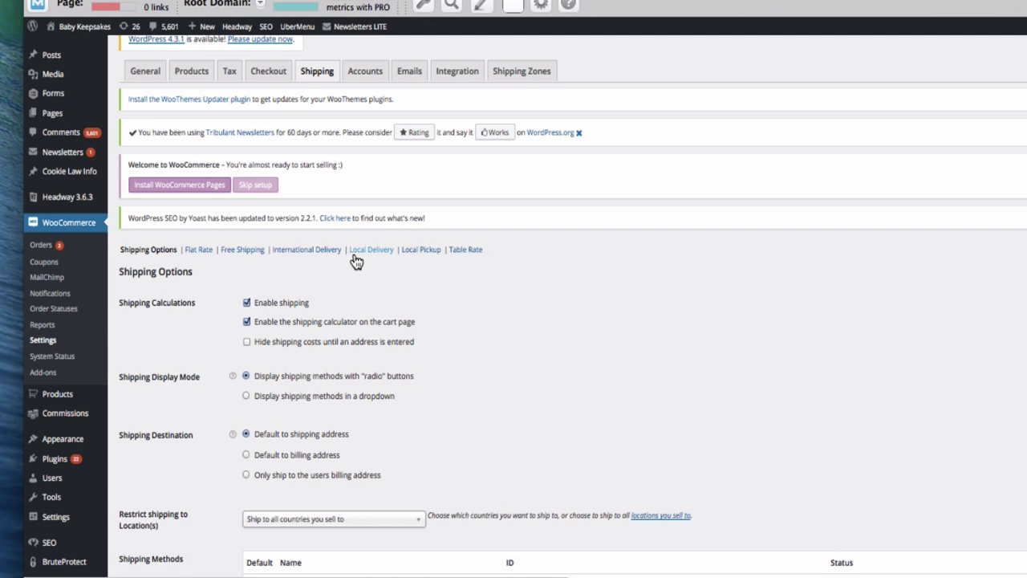
{"action": "mouse_move", "coordinate": [303, 255]}
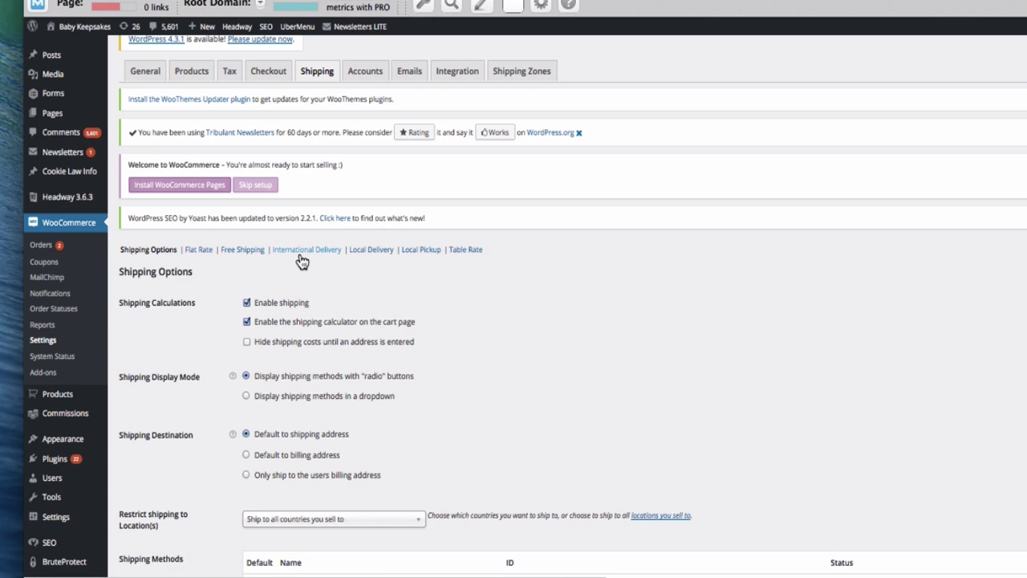
{"action": "mouse_move", "coordinate": [198, 254]}
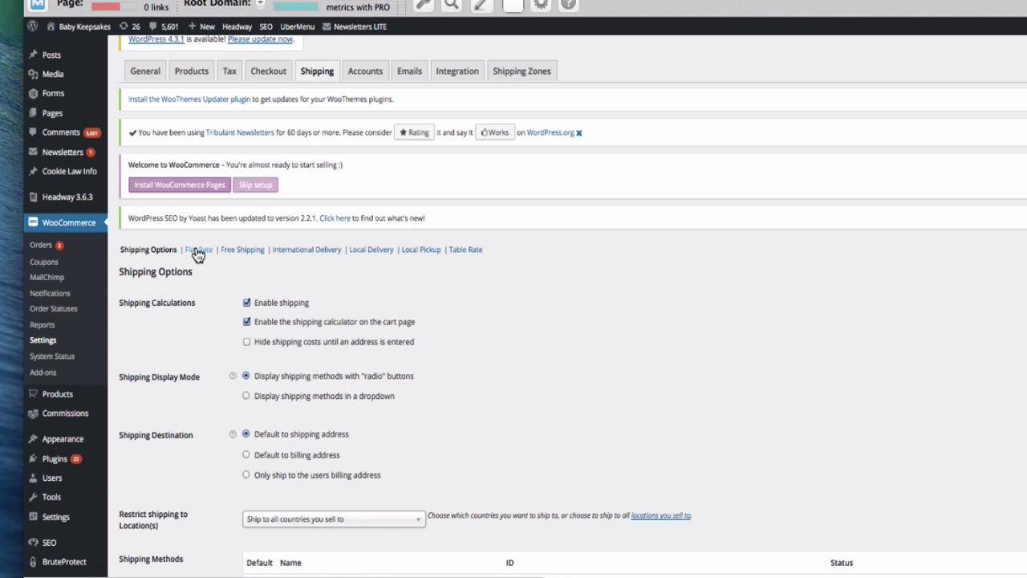
{"action": "mouse_move", "coordinate": [235, 415]}
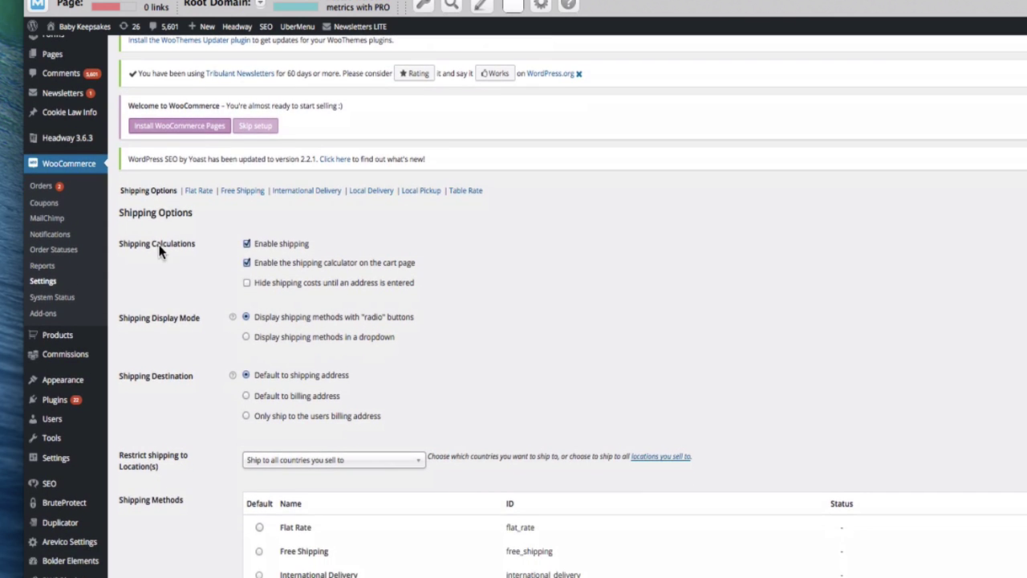
{"action": "mouse_move", "coordinate": [291, 276]}
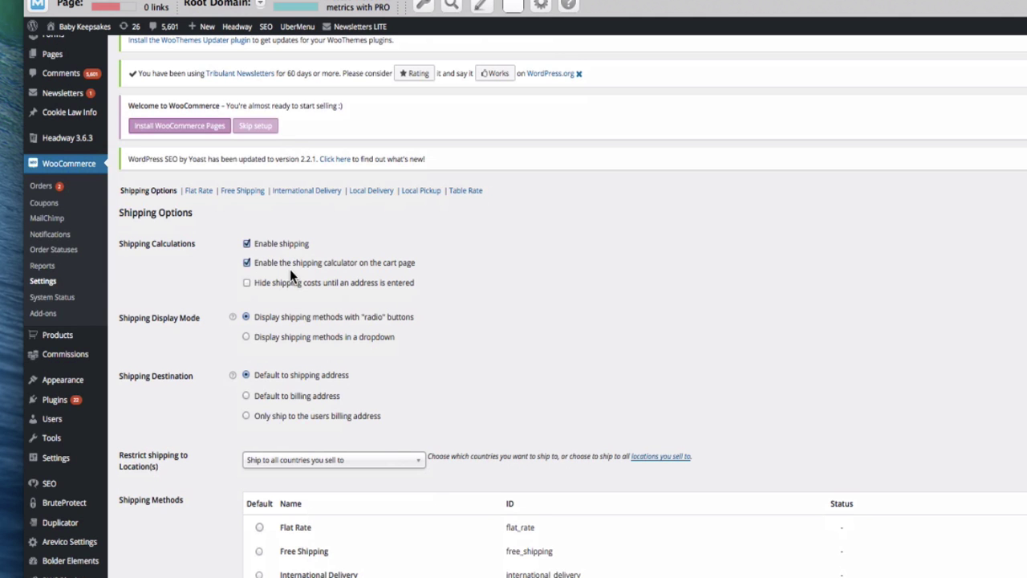
{"action": "mouse_move", "coordinate": [195, 362]}
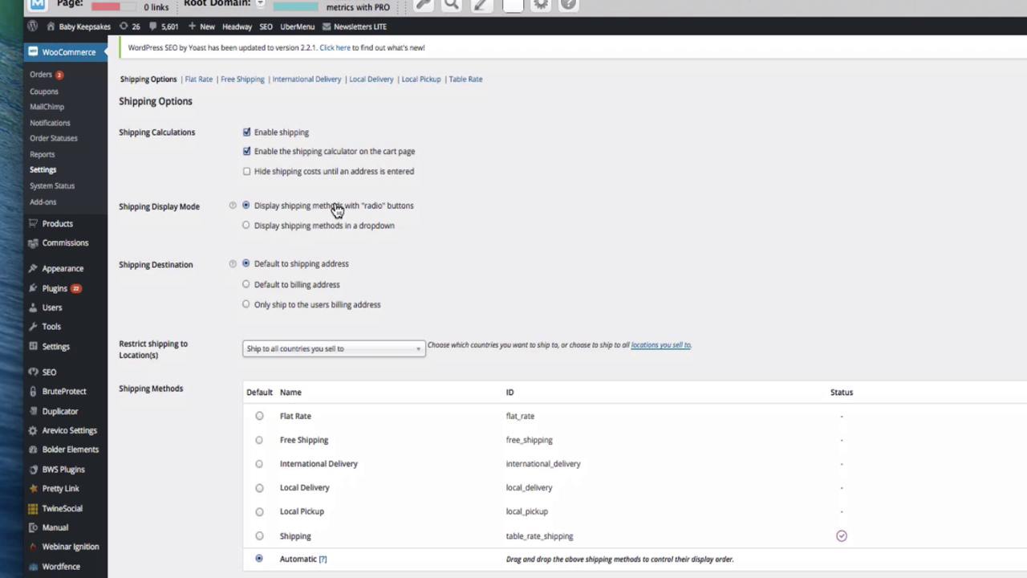
{"action": "mouse_move", "coordinate": [248, 231]}
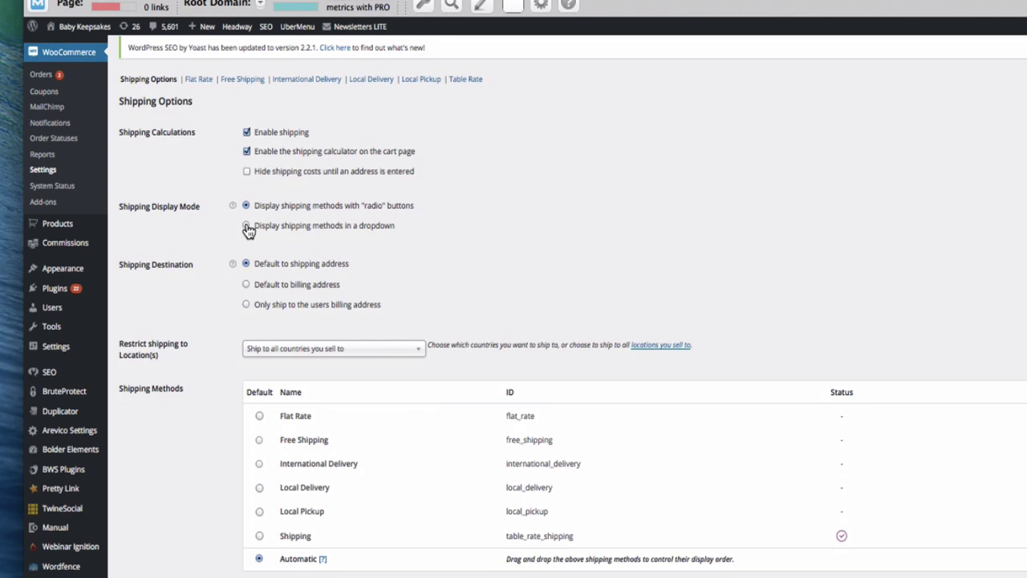
{"action": "left_click", "coordinate": [245, 205]}
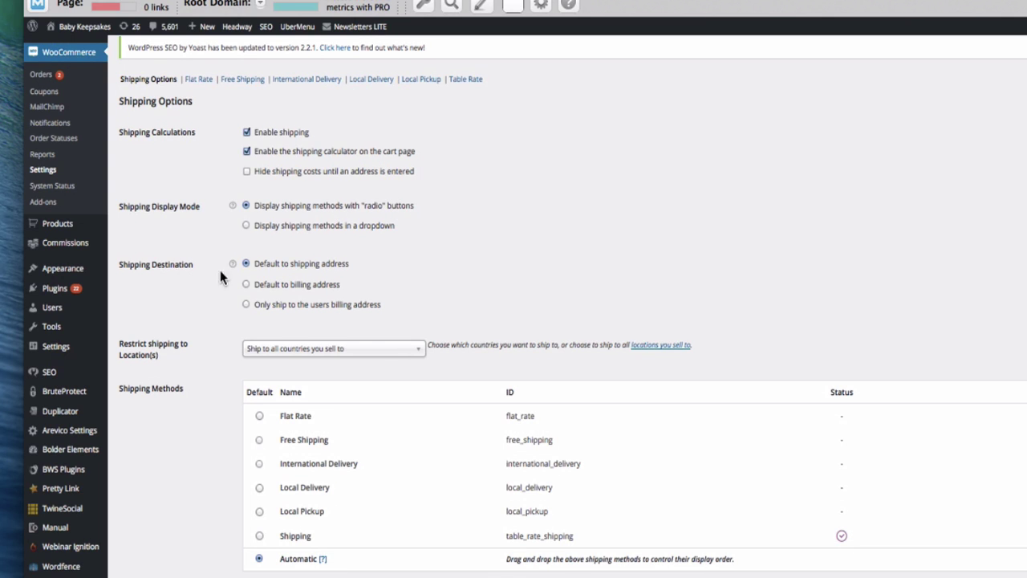
{"action": "mouse_move", "coordinate": [298, 298]}
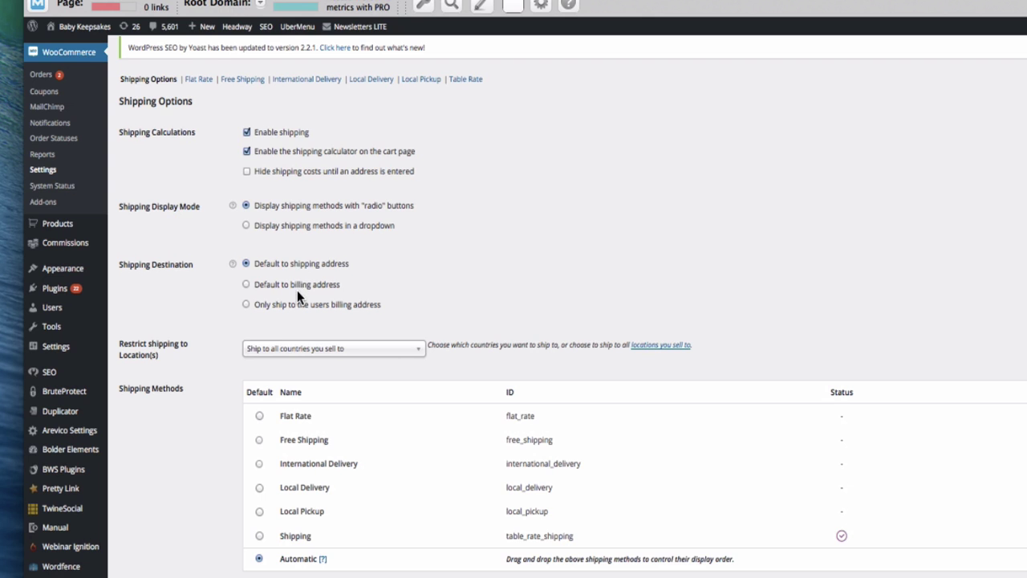
{"action": "mouse_move", "coordinate": [303, 316]}
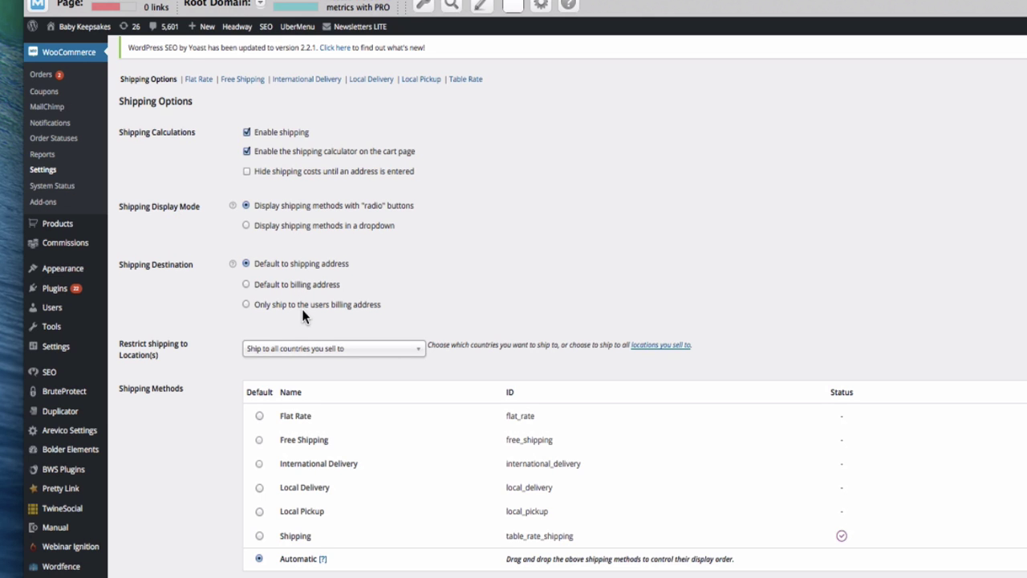
{"action": "scroll", "scroll_direction": "down", "scroll_amount": 3}
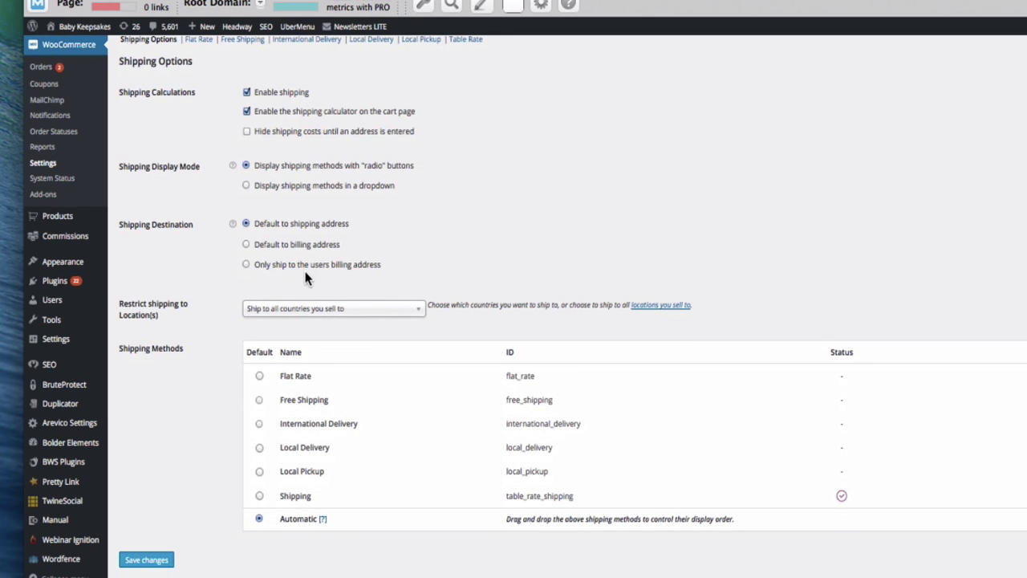
{"action": "mouse_move", "coordinate": [309, 273]}
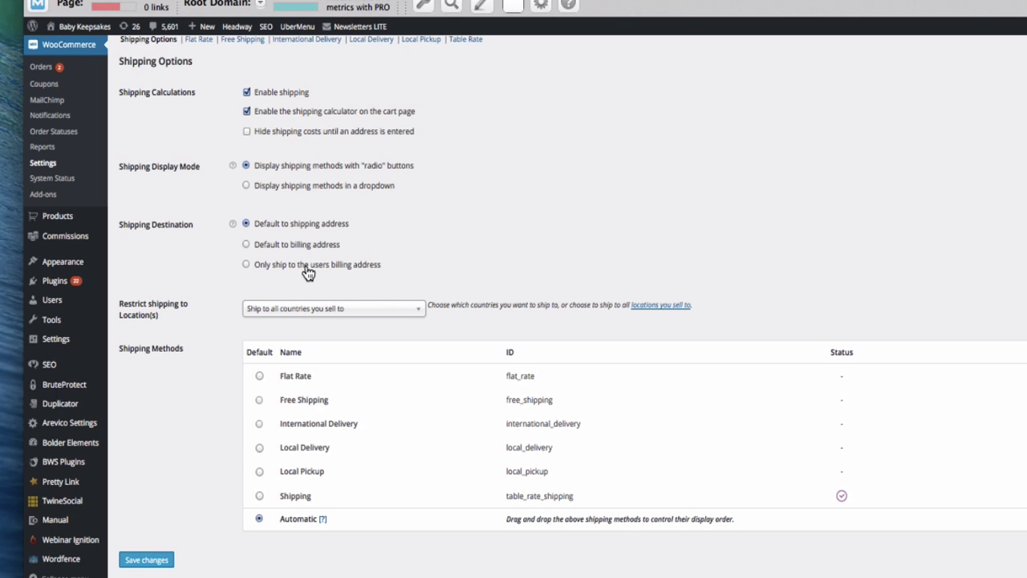
{"action": "scroll", "scroll_direction": "up", "scroll_amount": 3}
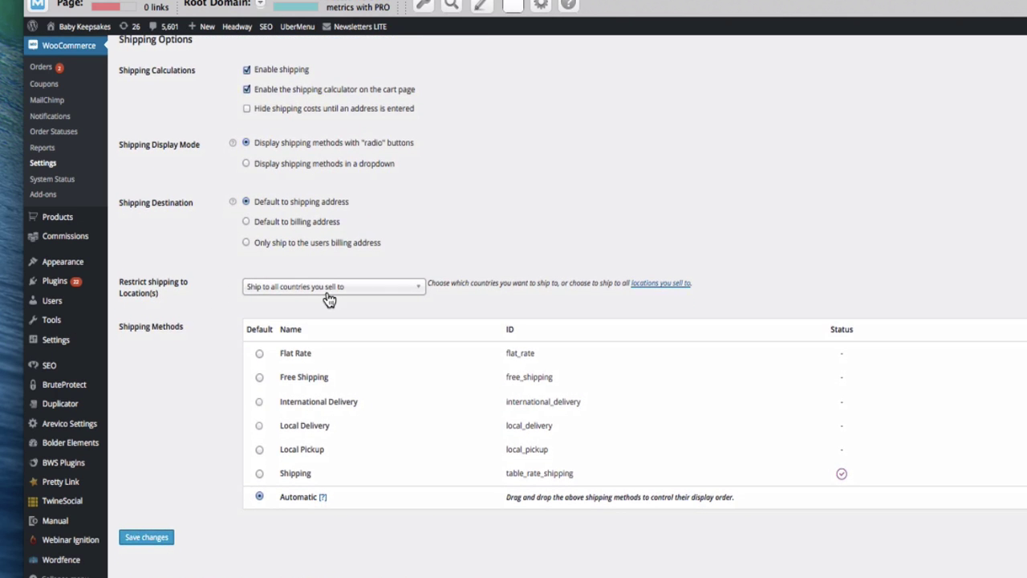
{"action": "mouse_move", "coordinate": [673, 287]}
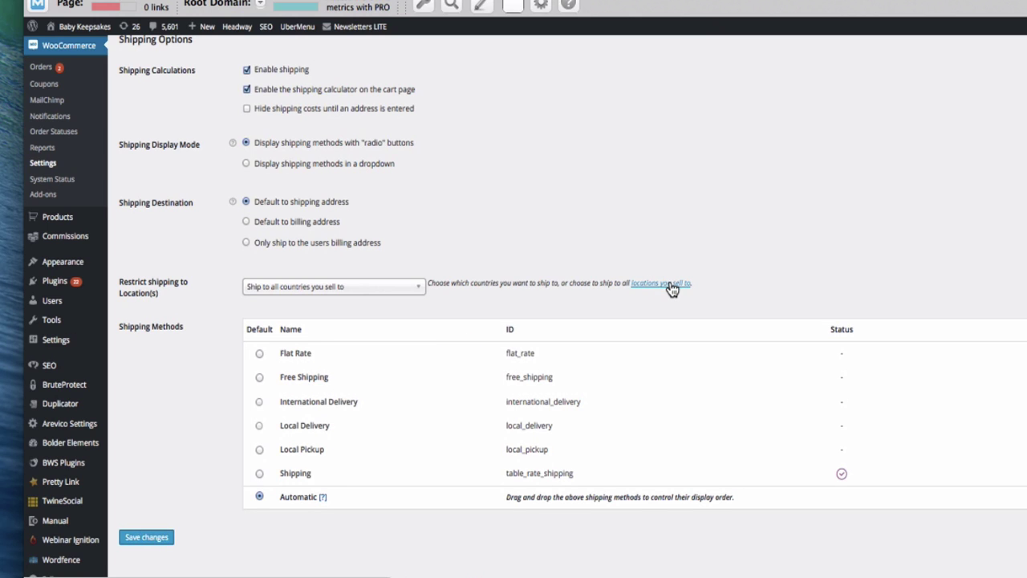
{"action": "mouse_move", "coordinate": [326, 289]}
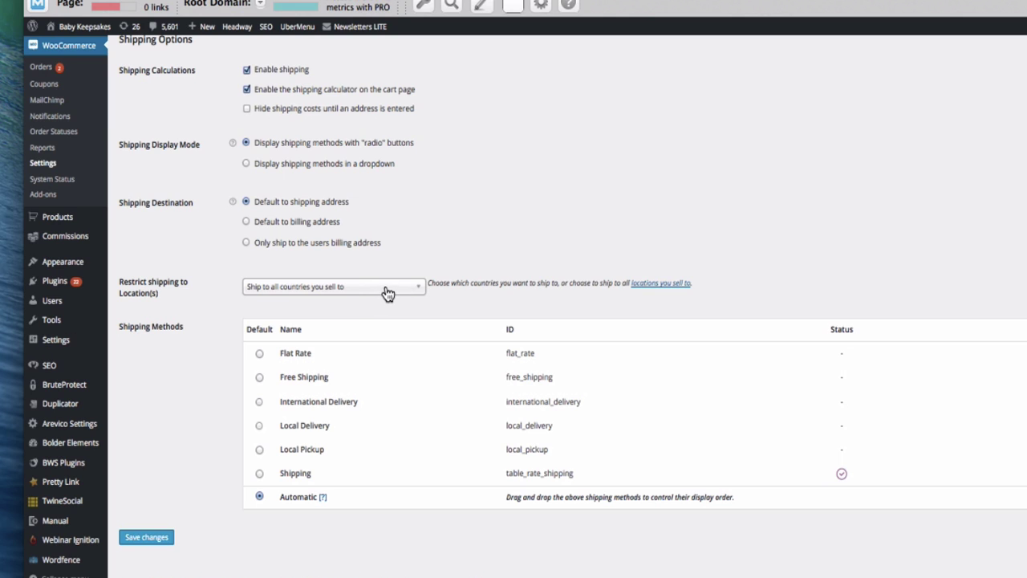
{"action": "mouse_move", "coordinate": [889, 382]}
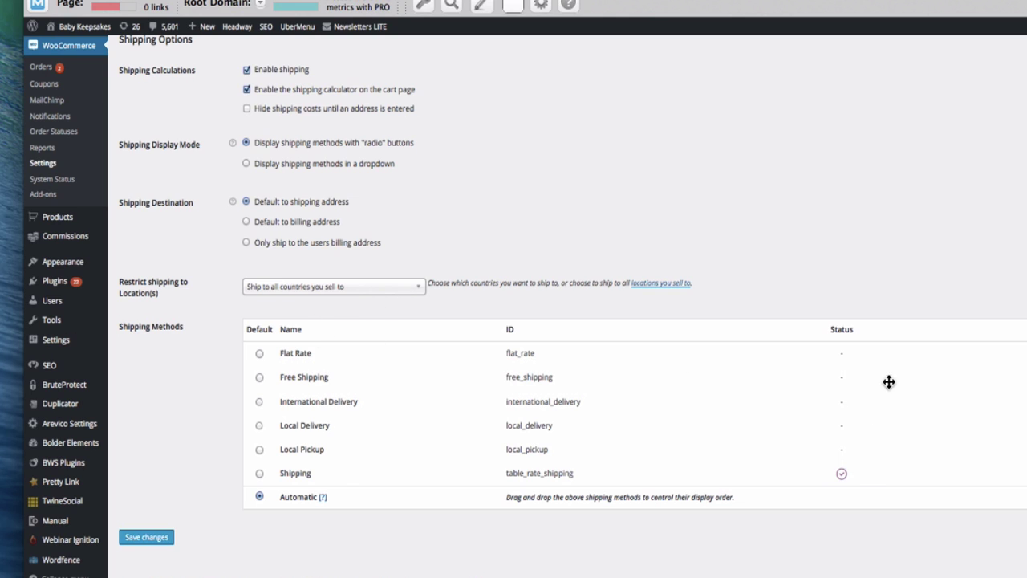
{"action": "mouse_move", "coordinate": [287, 480]}
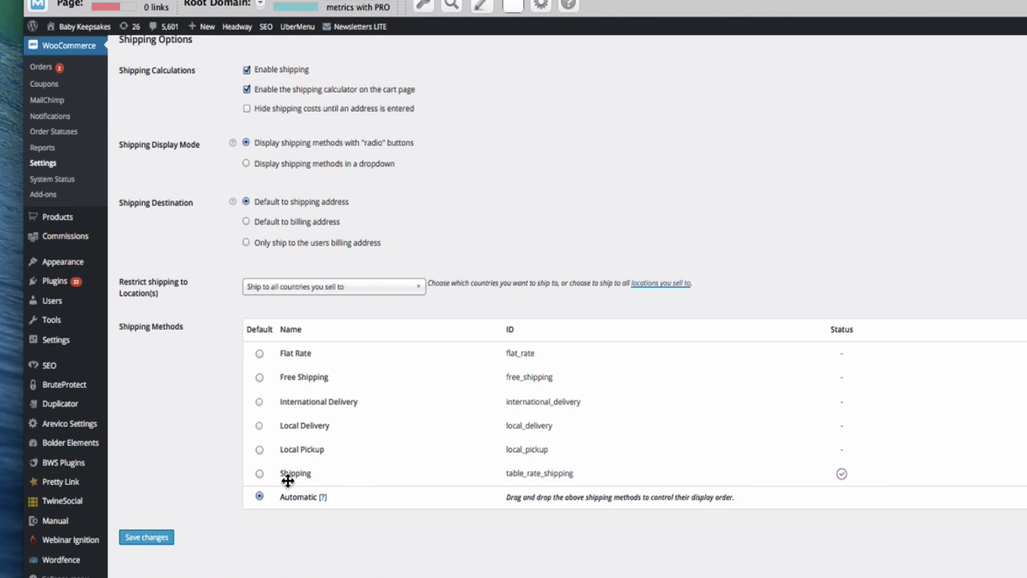
{"action": "mouse_move", "coordinate": [848, 478]}
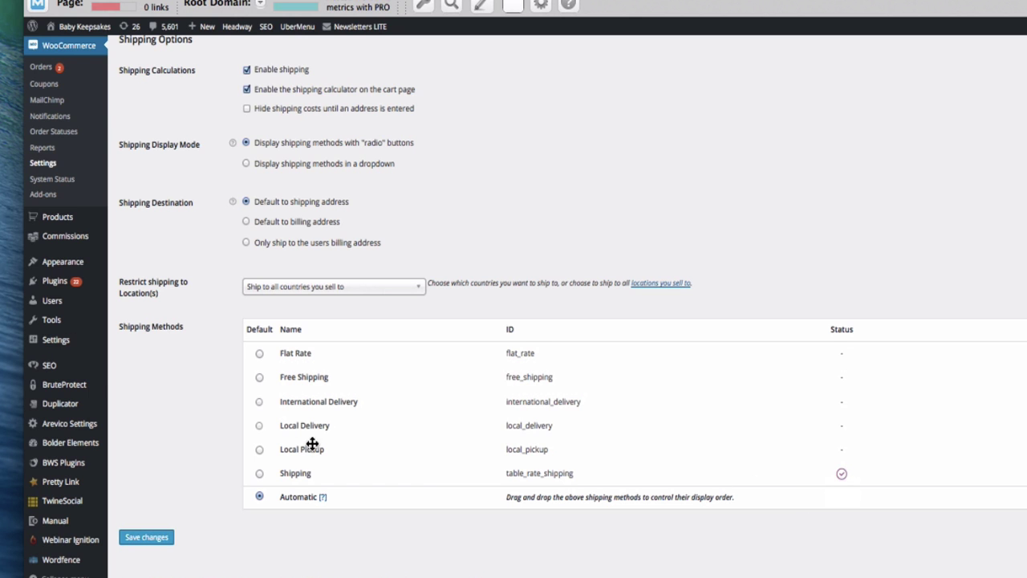
{"action": "scroll", "scroll_direction": "up", "scroll_amount": 3}
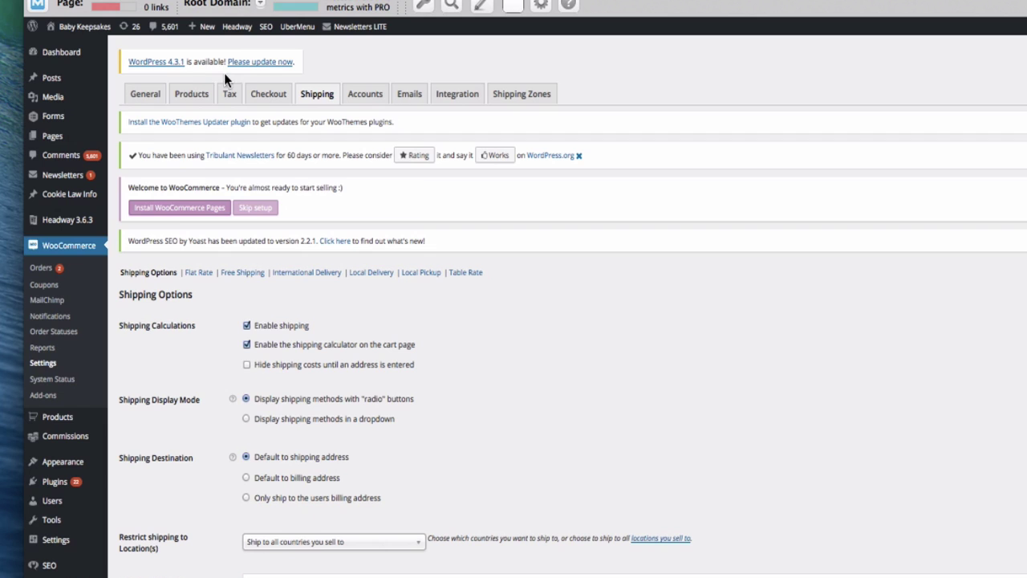
{"action": "mouse_move", "coordinate": [198, 272]}
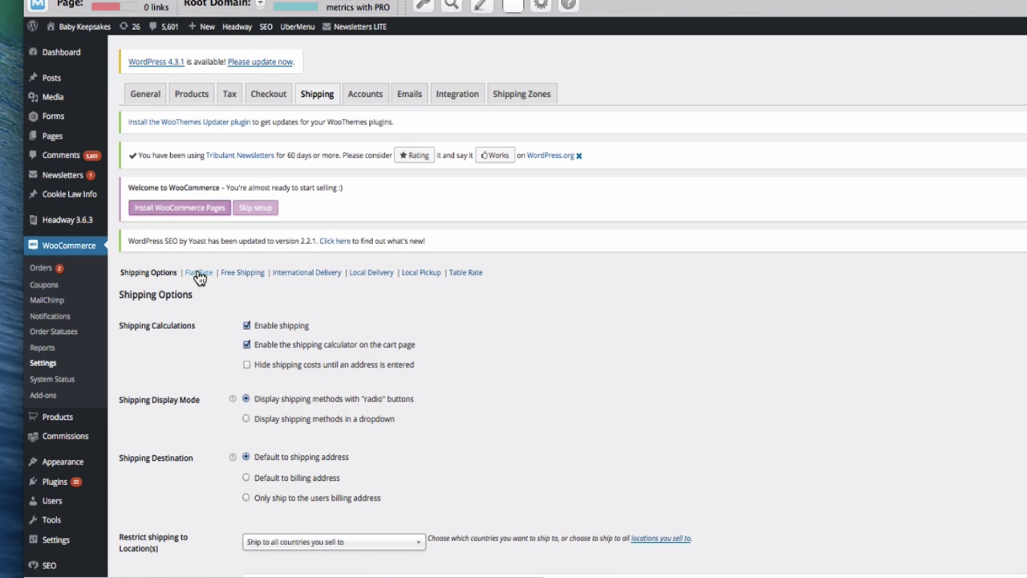
{"action": "mouse_move", "coordinate": [64, 261]}
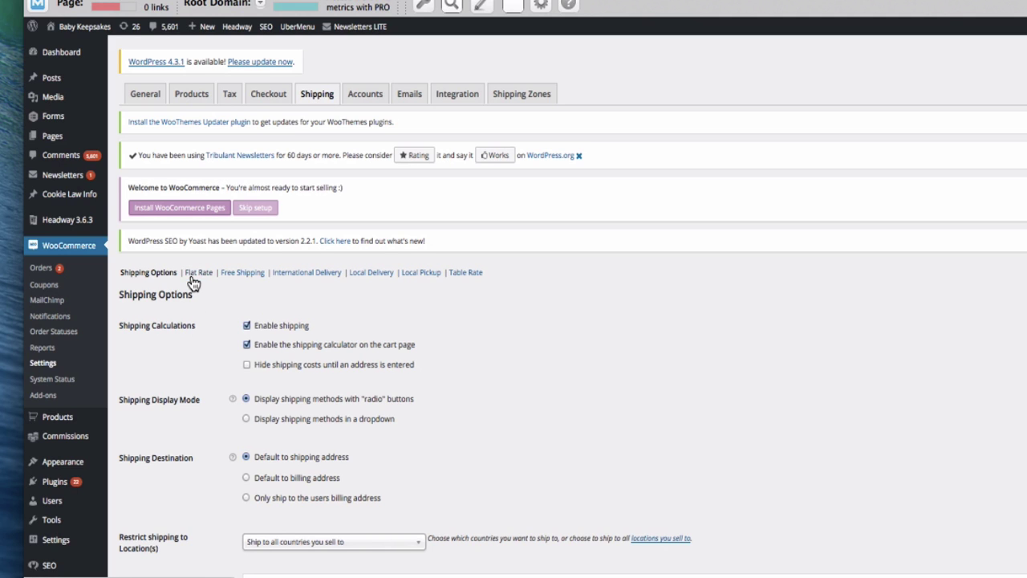
Step: Enable the Flat Rate shipping method, keeping availability on All allowed countries
{"action": "left_click", "coordinate": [198, 272]}
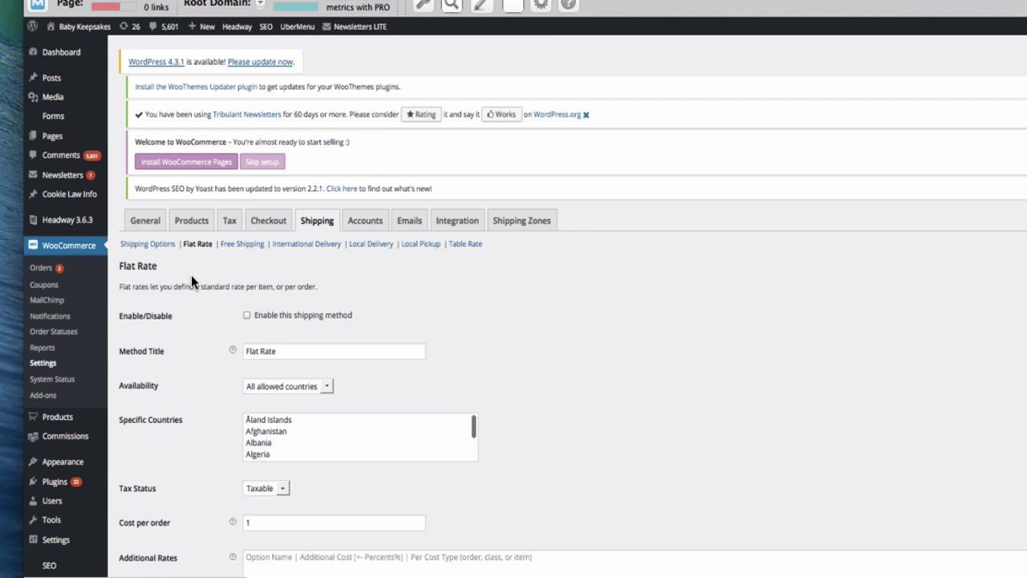
{"action": "scroll", "scroll_direction": "down", "scroll_amount": 3}
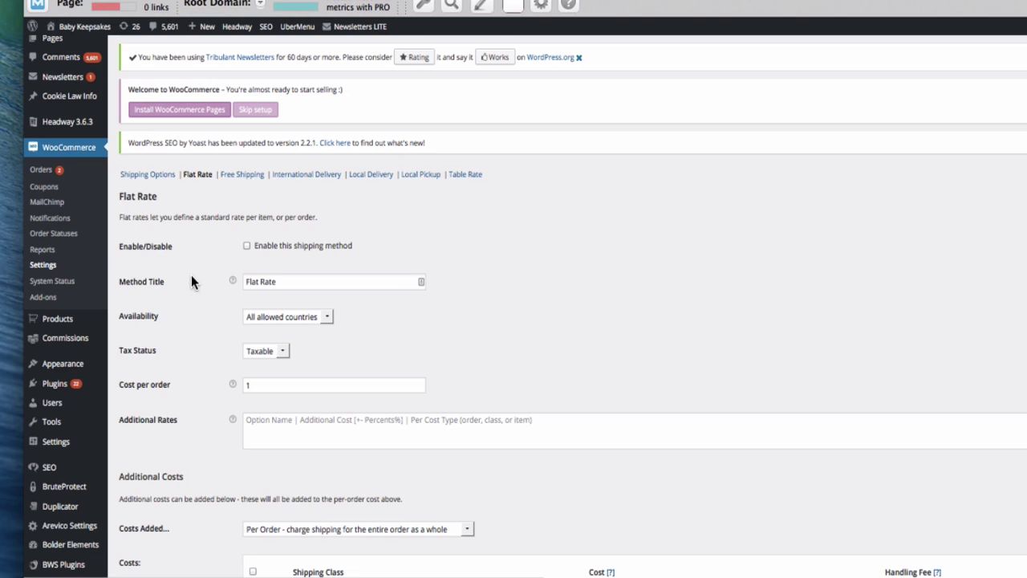
{"action": "left_click", "coordinate": [246, 246]}
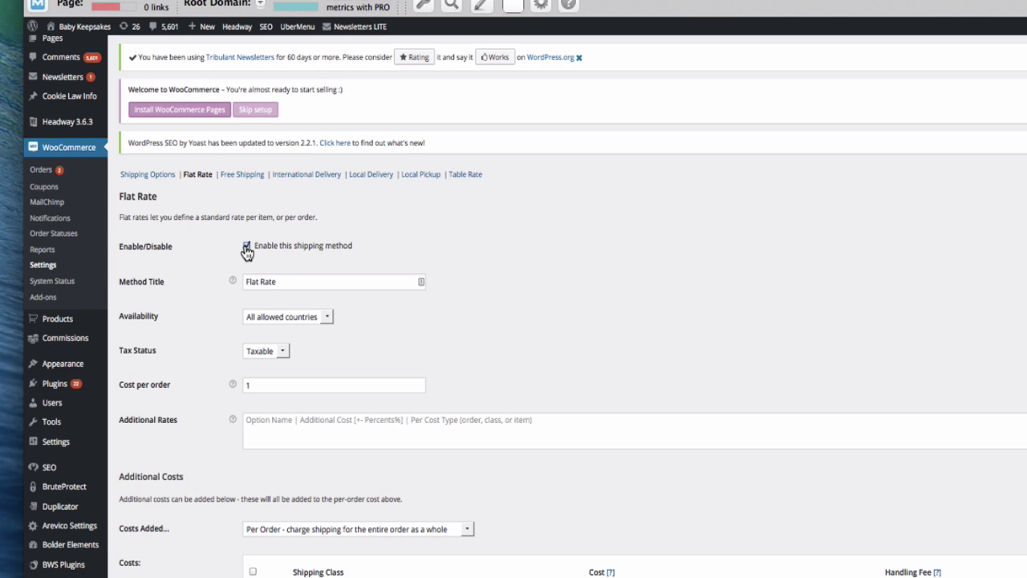
{"action": "scroll", "scroll_direction": "down", "scroll_amount": 3}
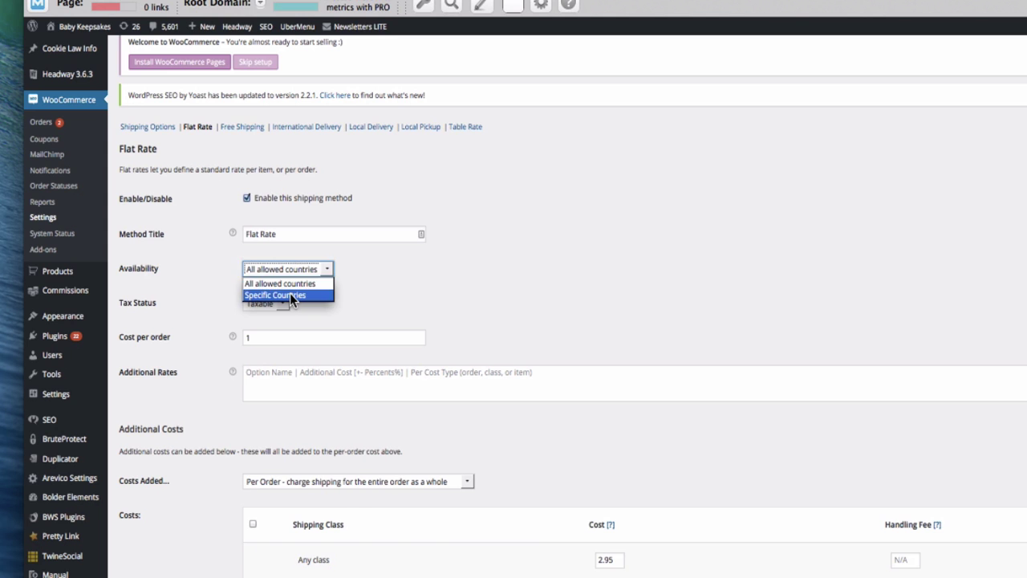
{"action": "left_click", "coordinate": [275, 295]}
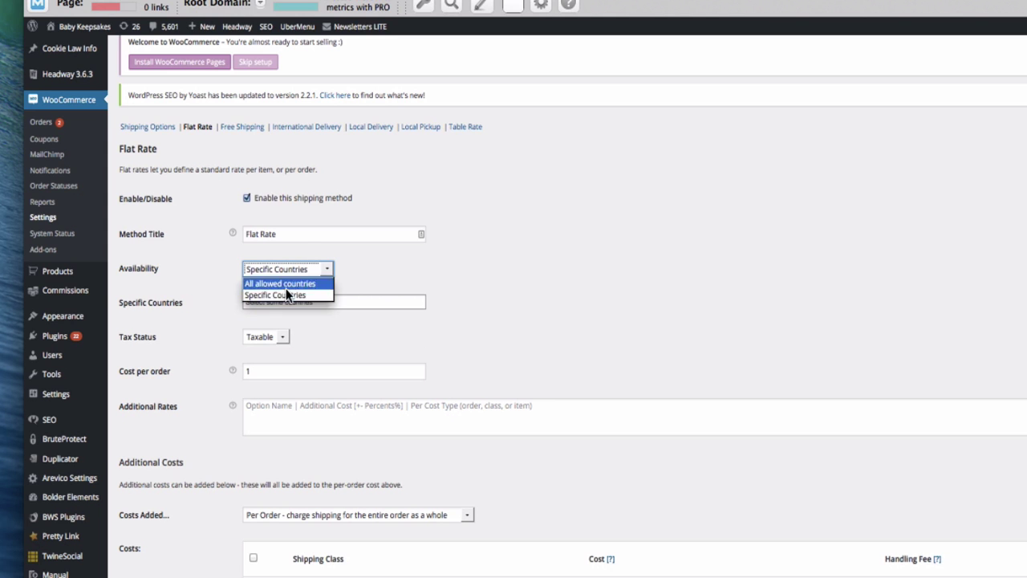
{"action": "left_click", "coordinate": [280, 283]}
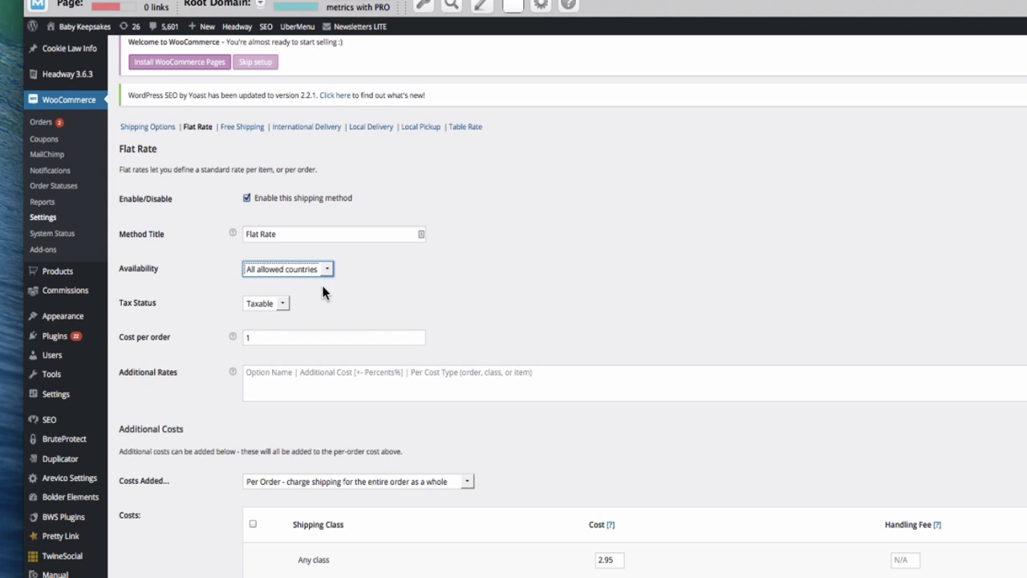
Step: Leave the Flat Rate cost per order at 0 and focus the Additional Rates field
{"action": "scroll", "scroll_direction": "down", "scroll_amount": 3}
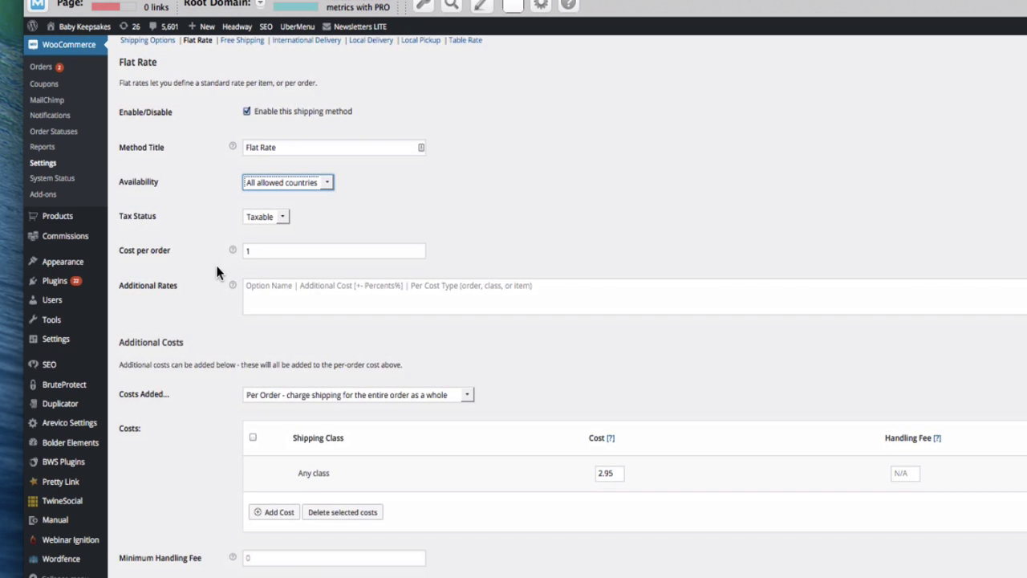
{"action": "mouse_move", "coordinate": [232, 249]}
{"action": "type", "text": "0"}
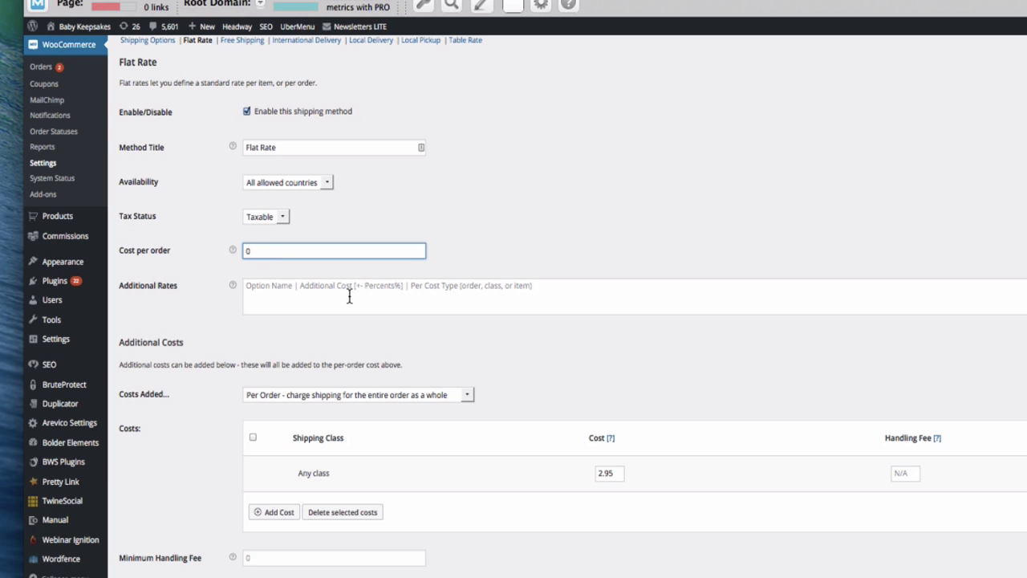
{"action": "scroll", "scroll_direction": "down", "scroll_amount": 3}
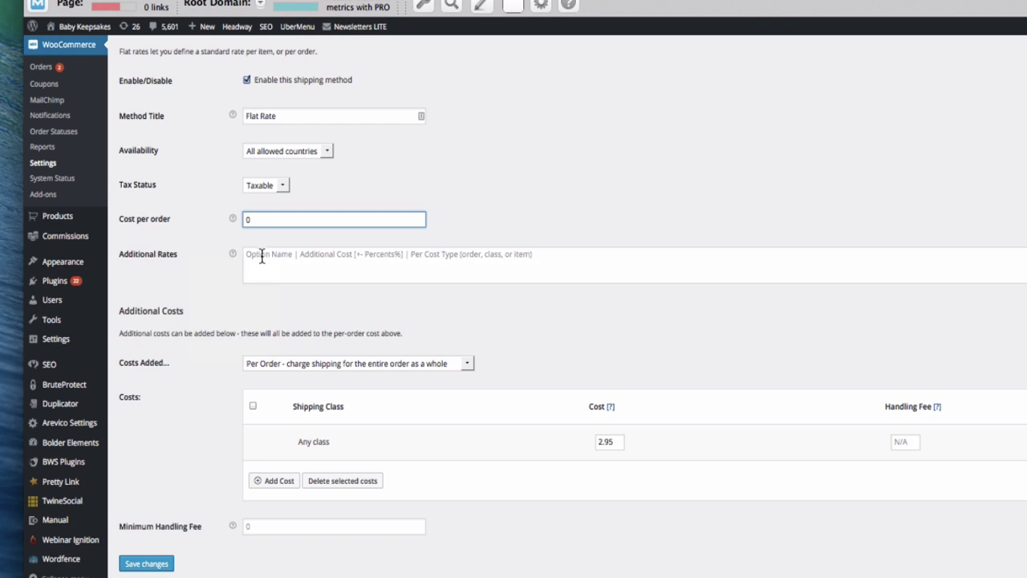
{"action": "mouse_move", "coordinate": [253, 256]}
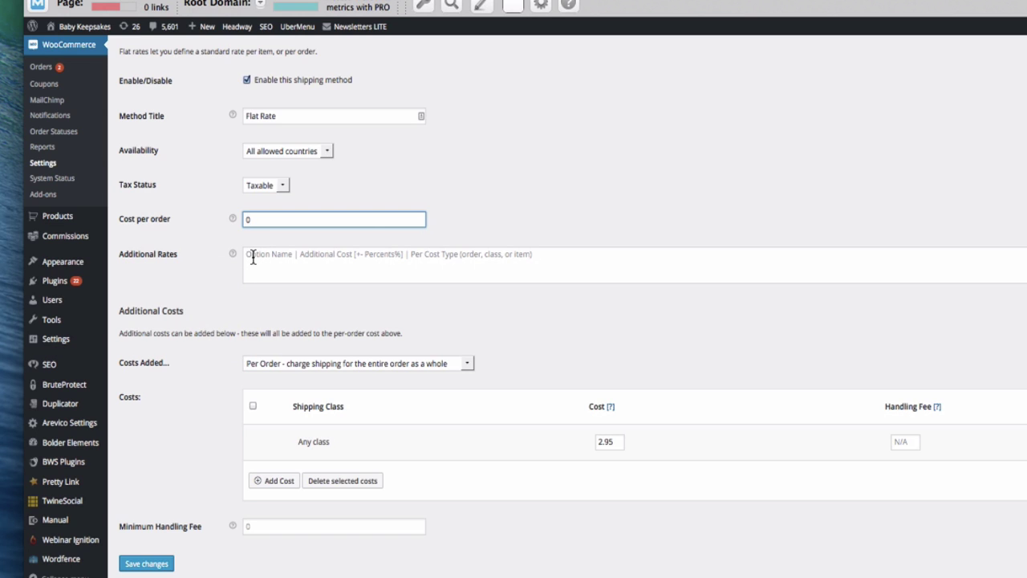
{"action": "left_click", "coordinate": [333, 219]}
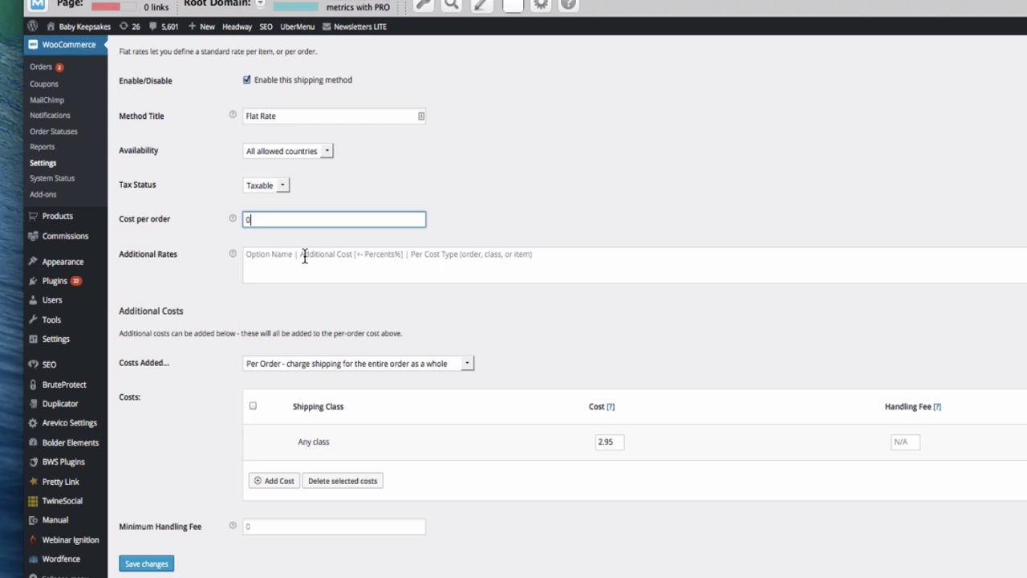
{"action": "mouse_move", "coordinate": [405, 255]}
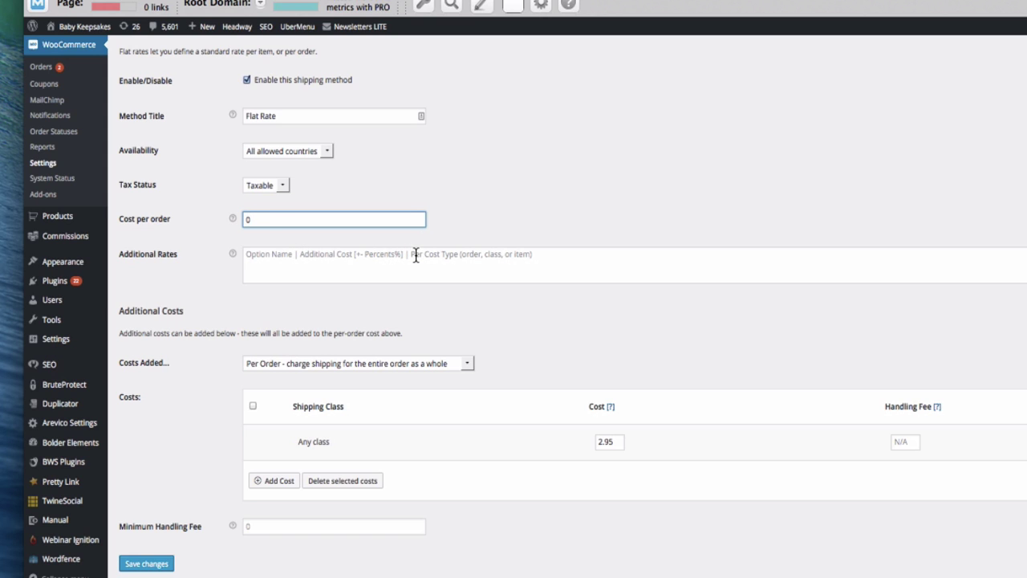
{"action": "mouse_move", "coordinate": [472, 256]}
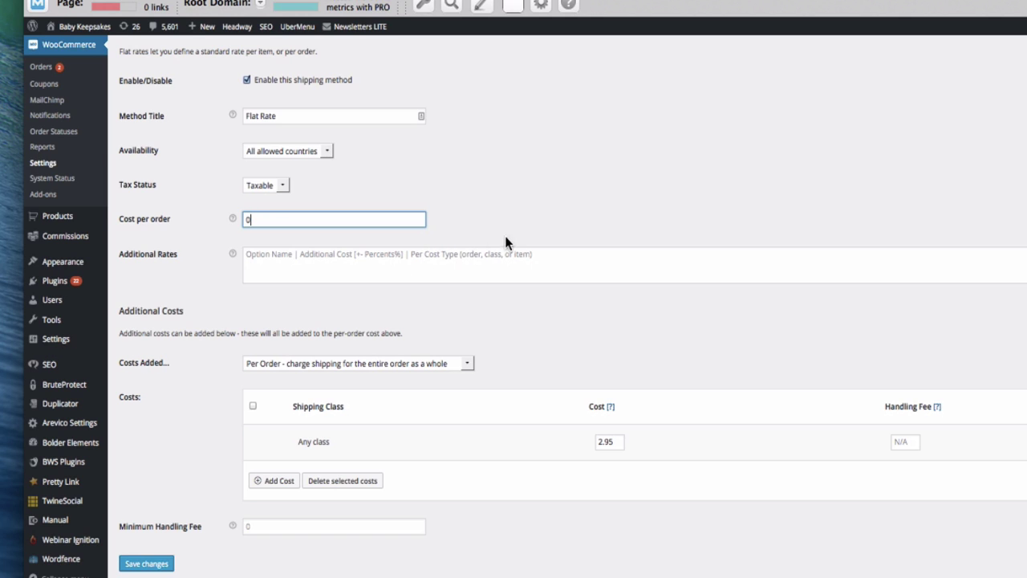
{"action": "mouse_move", "coordinate": [415, 254]}
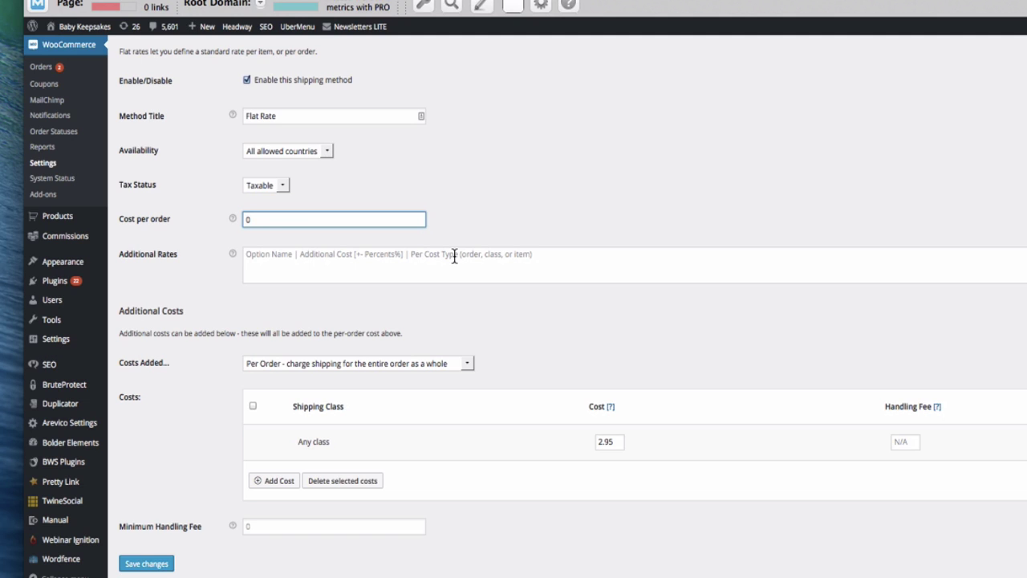
{"action": "left_click", "coordinate": [333, 219]}
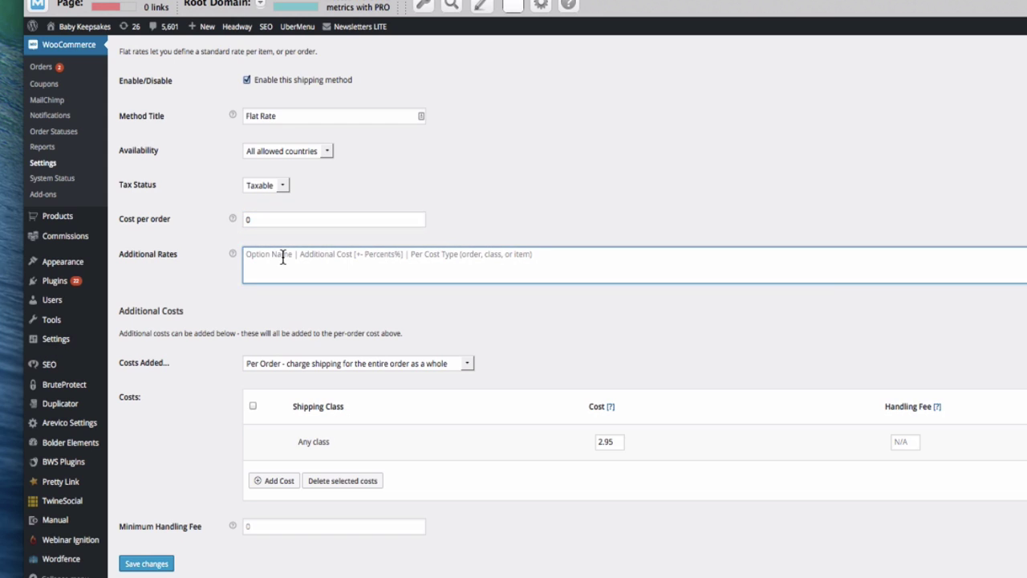
Step: Enter the Flat Rate additional rate 'PRIORITY | +2 | Order'
{"action": "type", "text": "PRIORIT"}
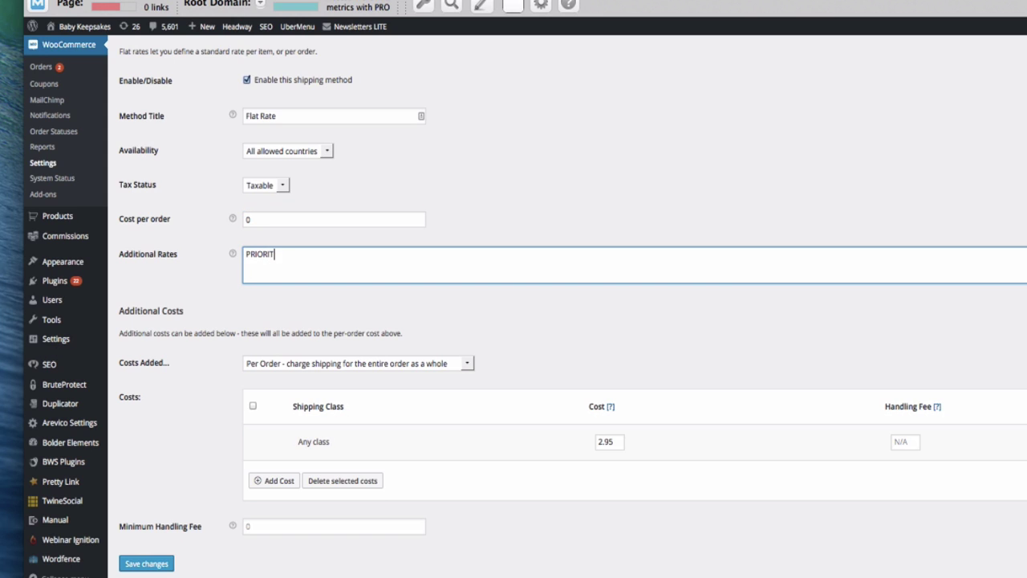
{"action": "type", "text": "Y |"}
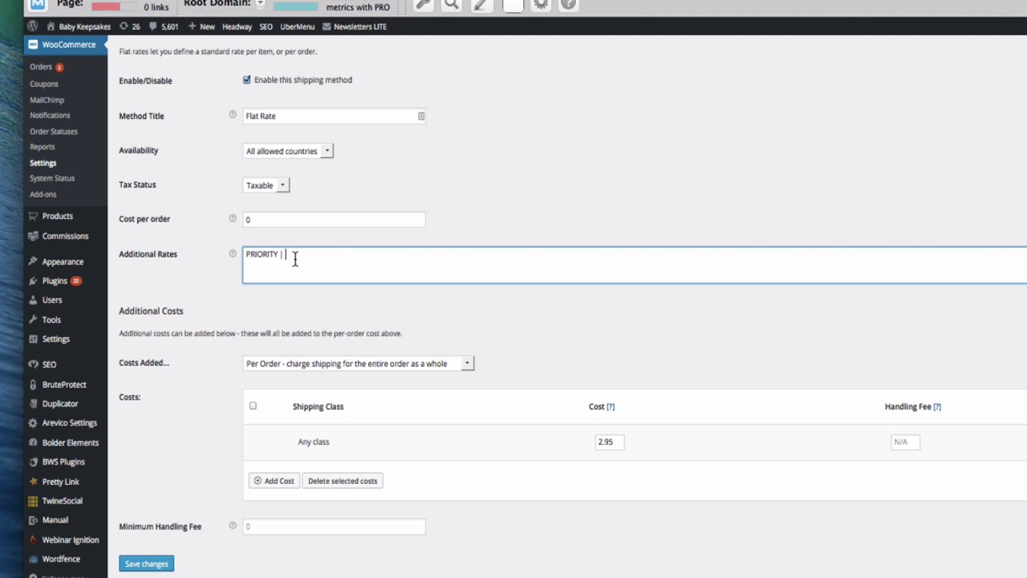
{"action": "type", "text": "+"}
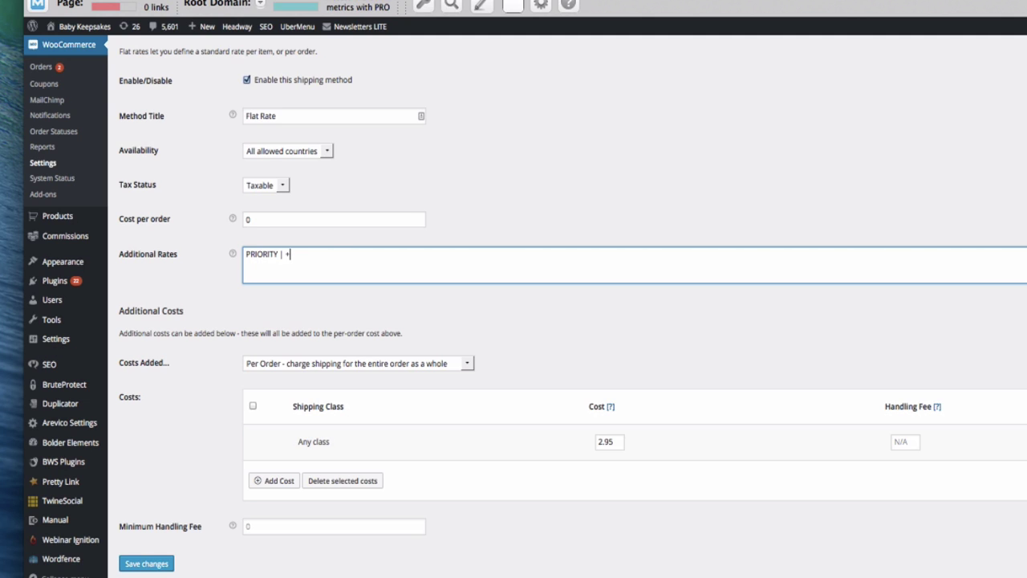
{"action": "type", "text": "2"}
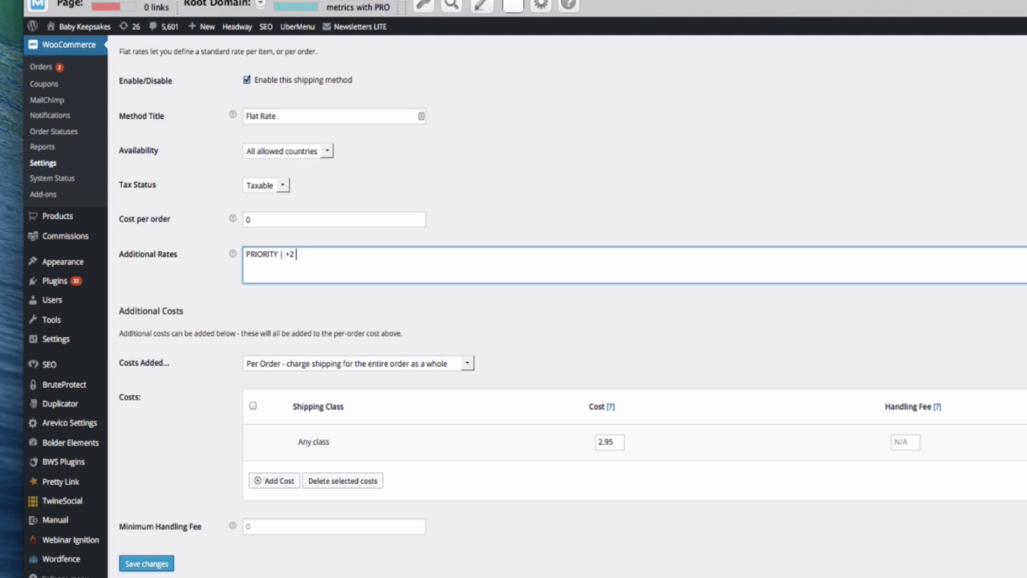
{"action": "type", "text": "|"}
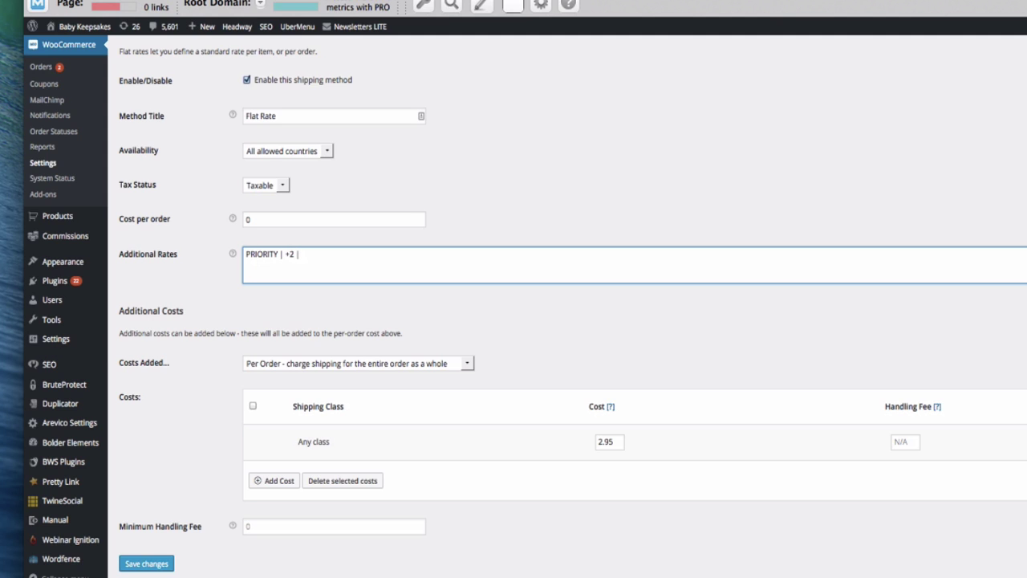
{"action": "type", "text": "Or"}
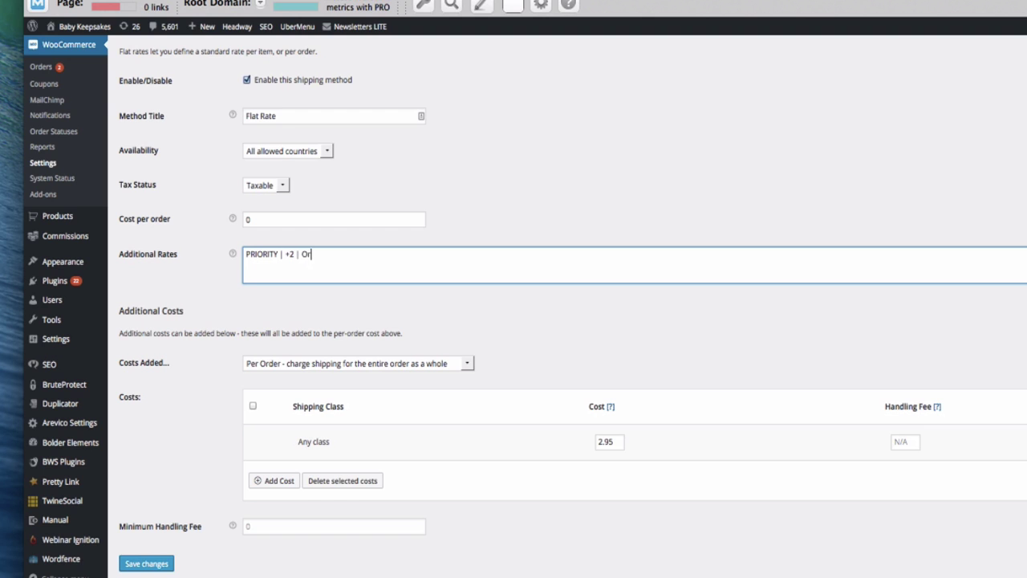
{"action": "type", "text": "der"}
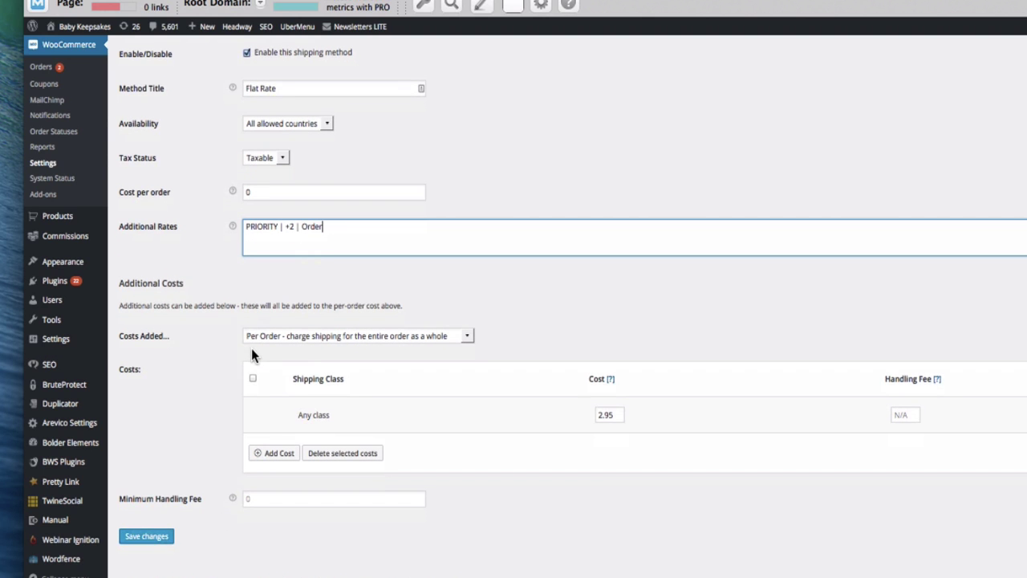
{"action": "mouse_move", "coordinate": [133, 279]}
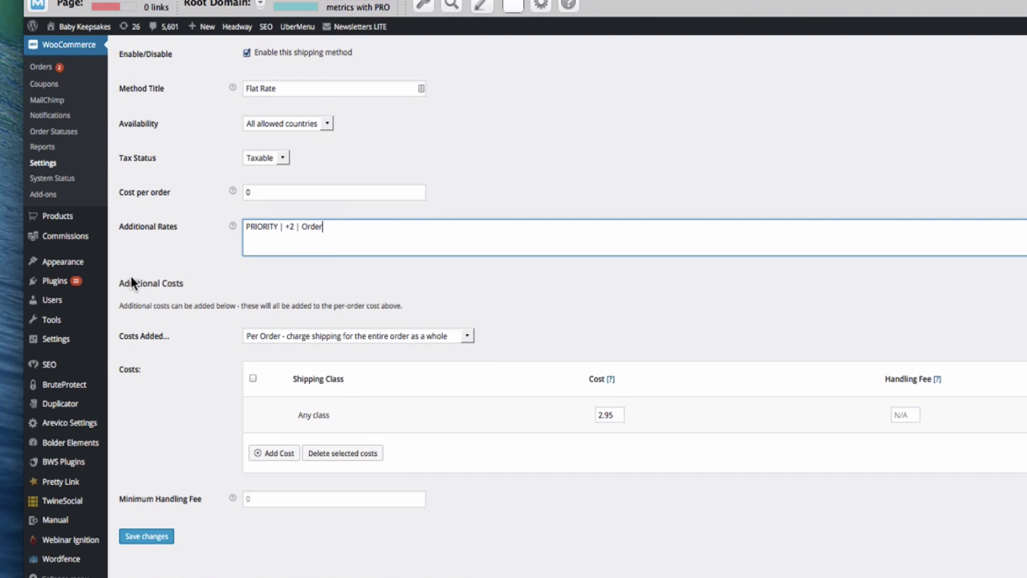
{"action": "mouse_move", "coordinate": [311, 343]}
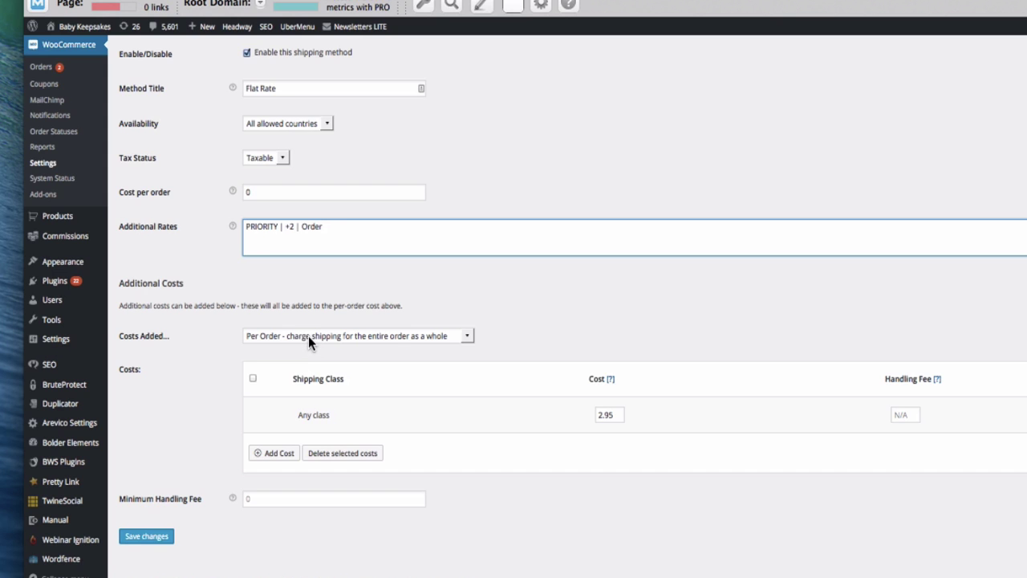
{"action": "left_click", "coordinate": [608, 414]}
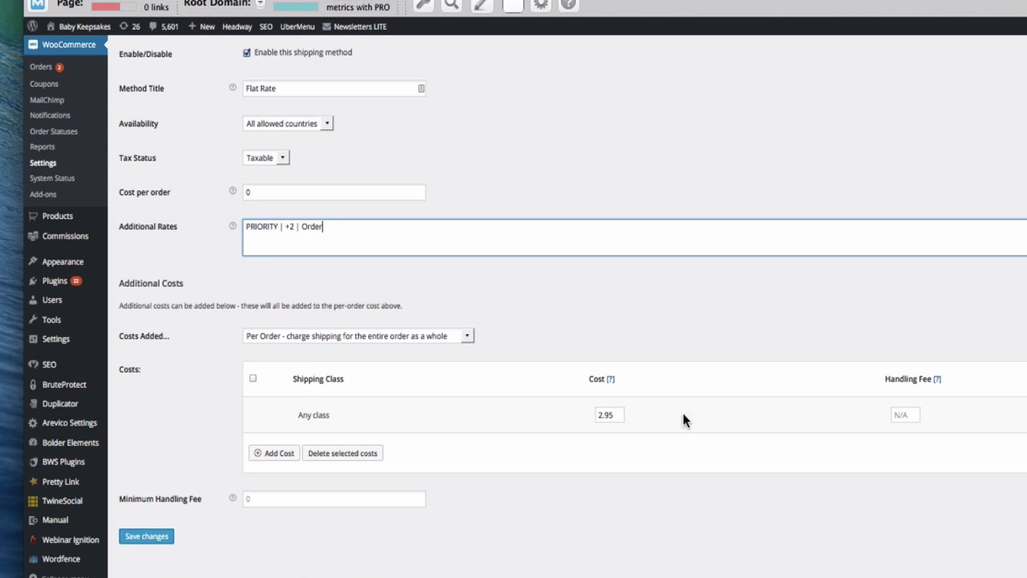
{"action": "mouse_move", "coordinate": [904, 420]}
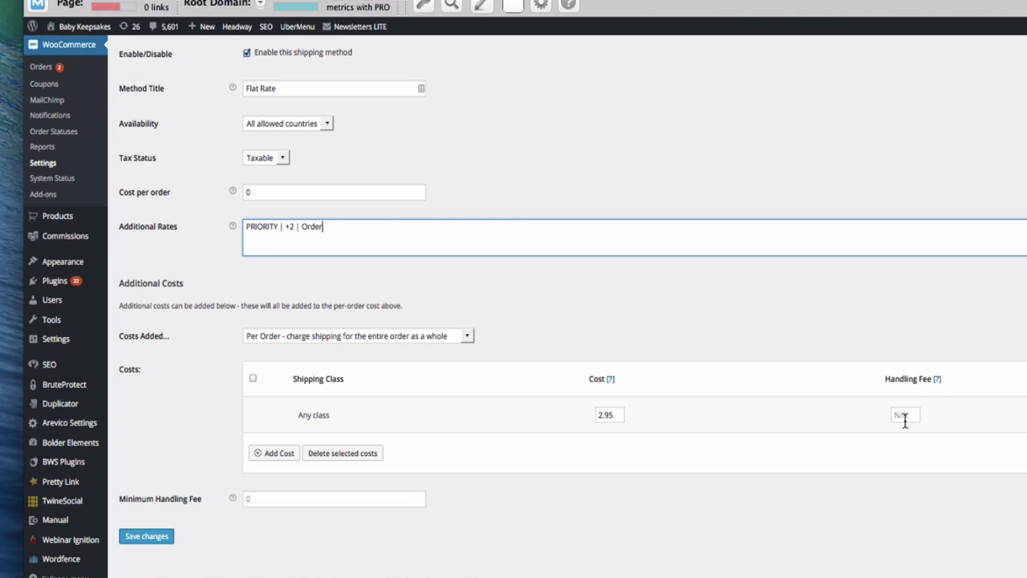
{"action": "mouse_move", "coordinate": [607, 331]}
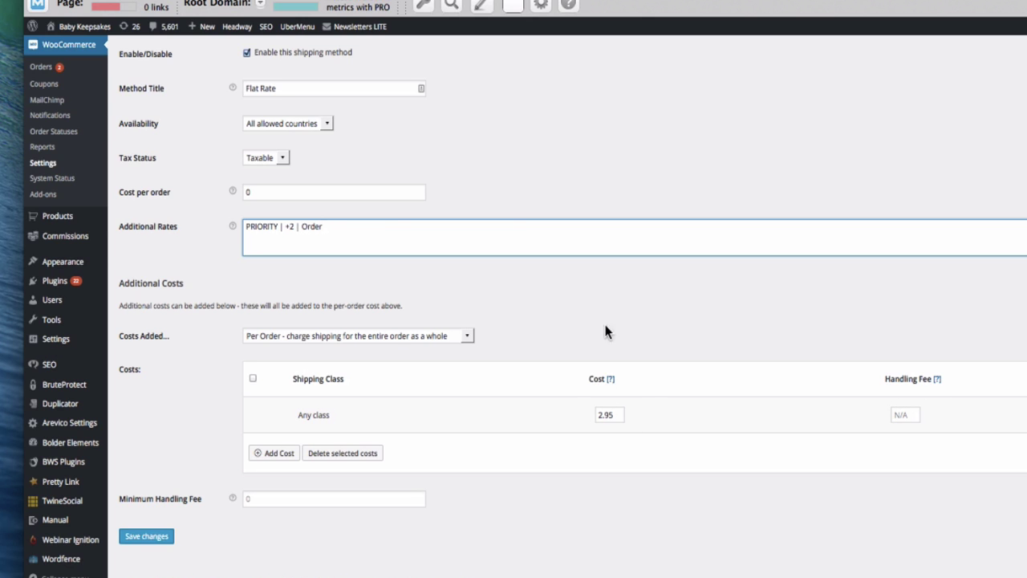
{"action": "mouse_move", "coordinate": [622, 429]}
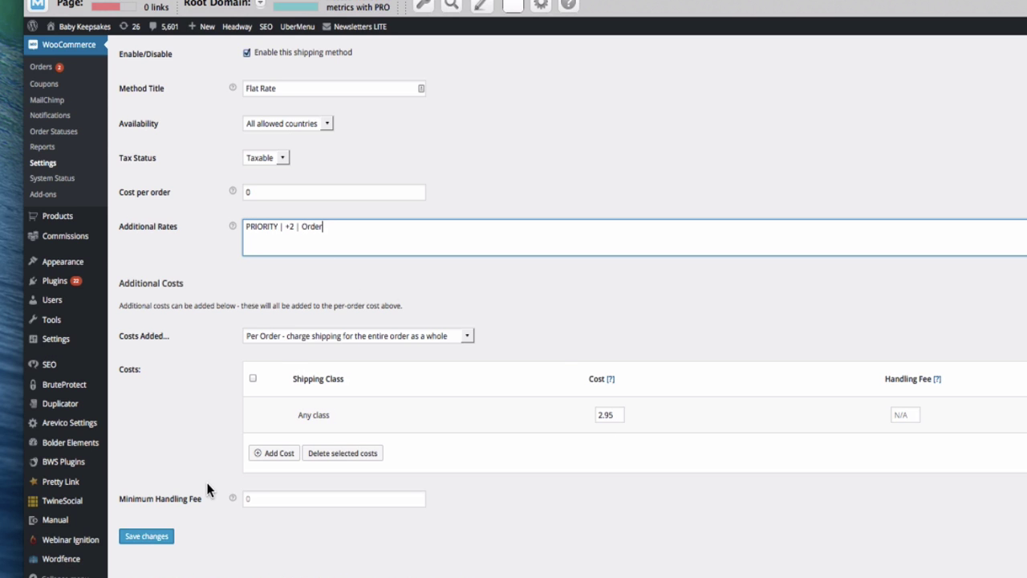
{"action": "scroll", "scroll_direction": "up", "scroll_amount": 3}
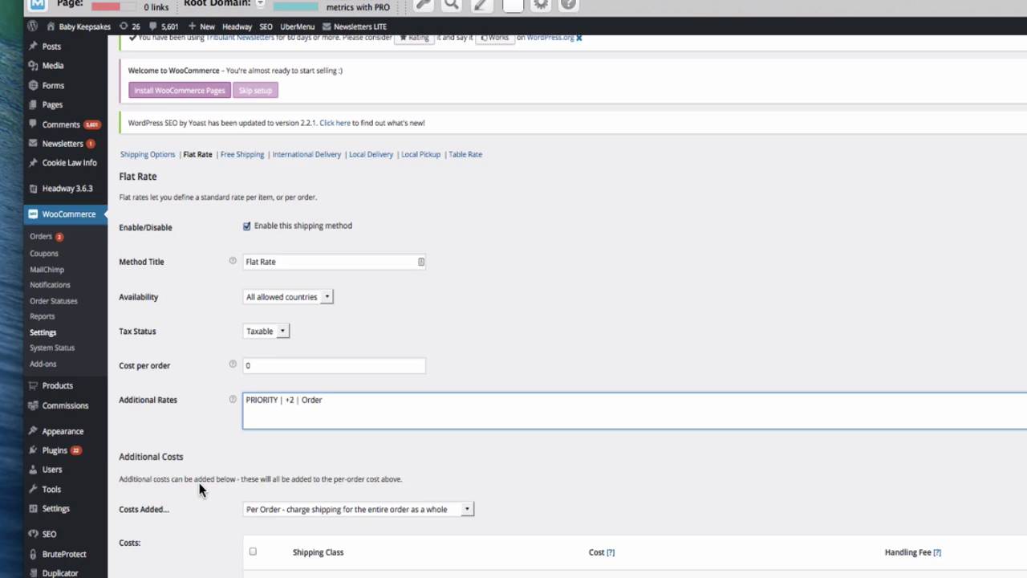
{"action": "scroll", "scroll_direction": "down", "scroll_amount": 3}
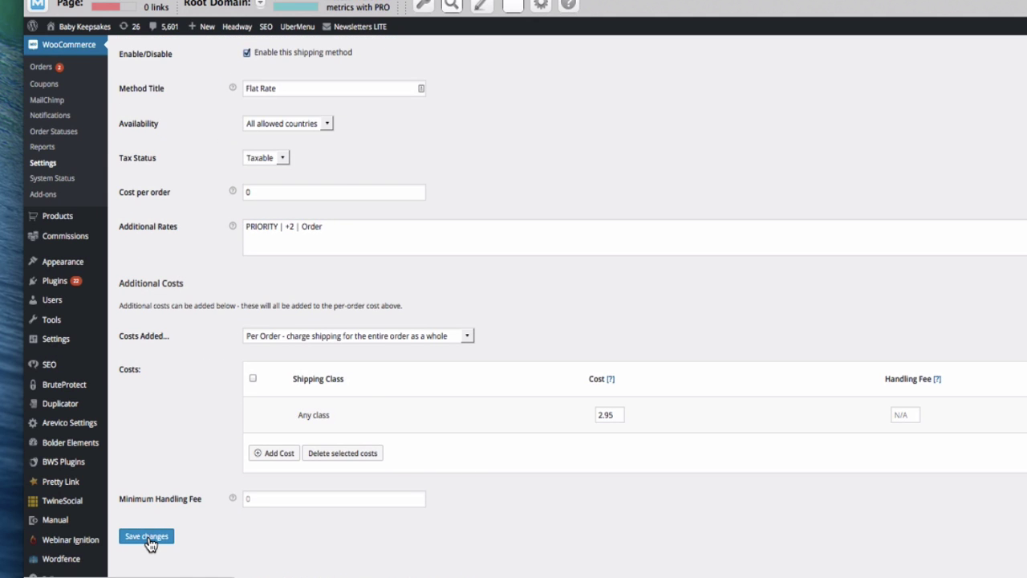
Step: Save the Flat Rate settings with the PRIORITY +2 Order rate
{"action": "left_click", "coordinate": [146, 536]}
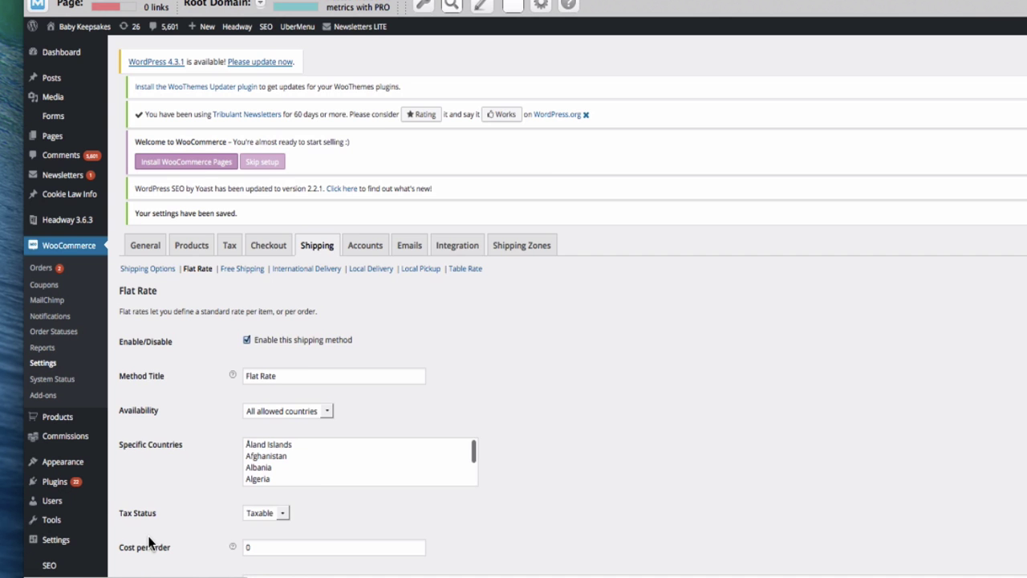
{"action": "scroll", "scroll_direction": "down", "scroll_amount": 3}
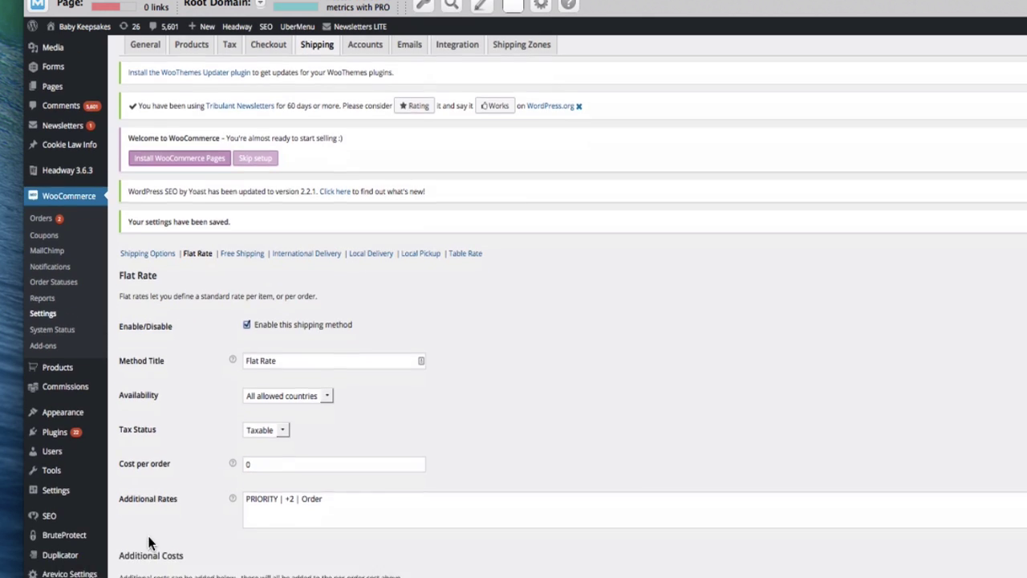
{"action": "scroll", "scroll_direction": "down", "scroll_amount": 3}
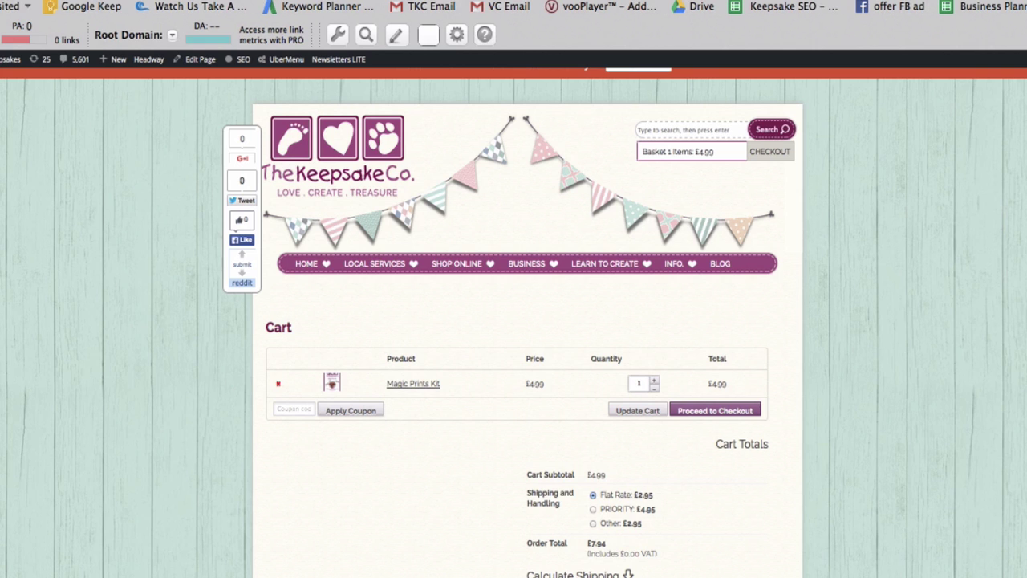
Step: Select PRIORITY £4.95 under Shipping and Handling on The Keepsake Co. cart
{"action": "scroll", "scroll_direction": "down", "scroll_amount": 3}
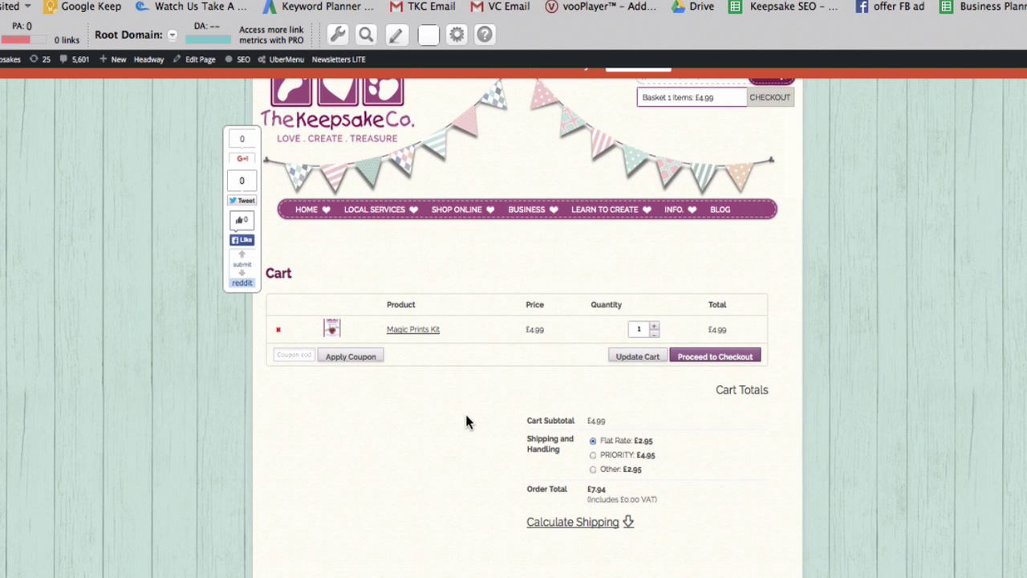
{"action": "mouse_move", "coordinate": [437, 354]}
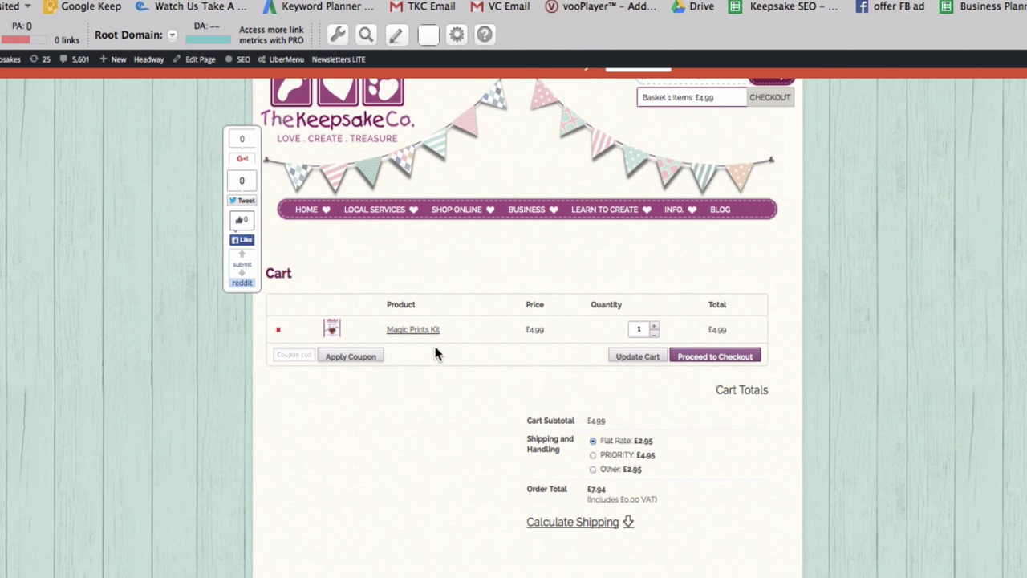
{"action": "scroll", "scroll_direction": "down", "scroll_amount": 3}
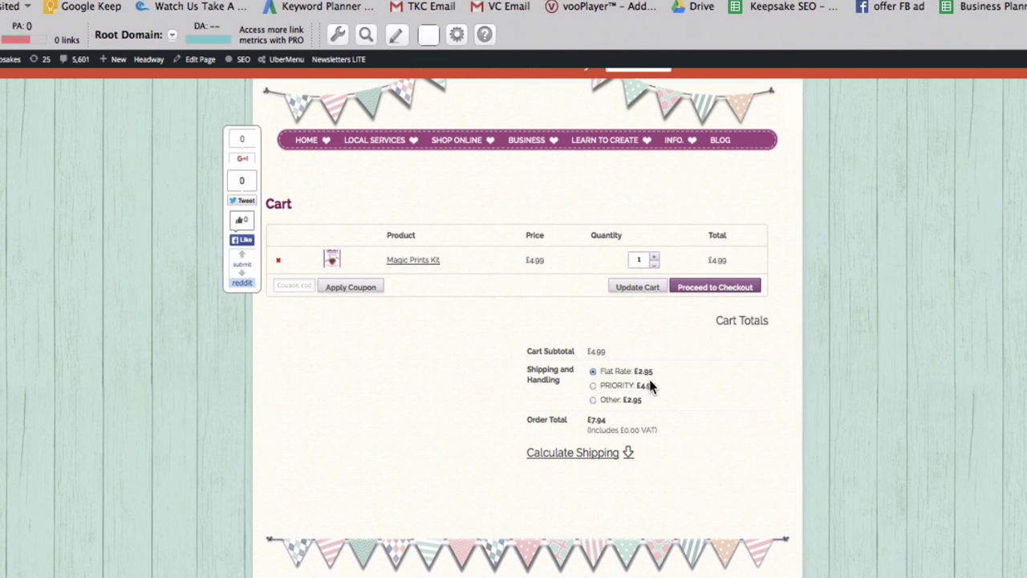
{"action": "mouse_move", "coordinate": [662, 377]}
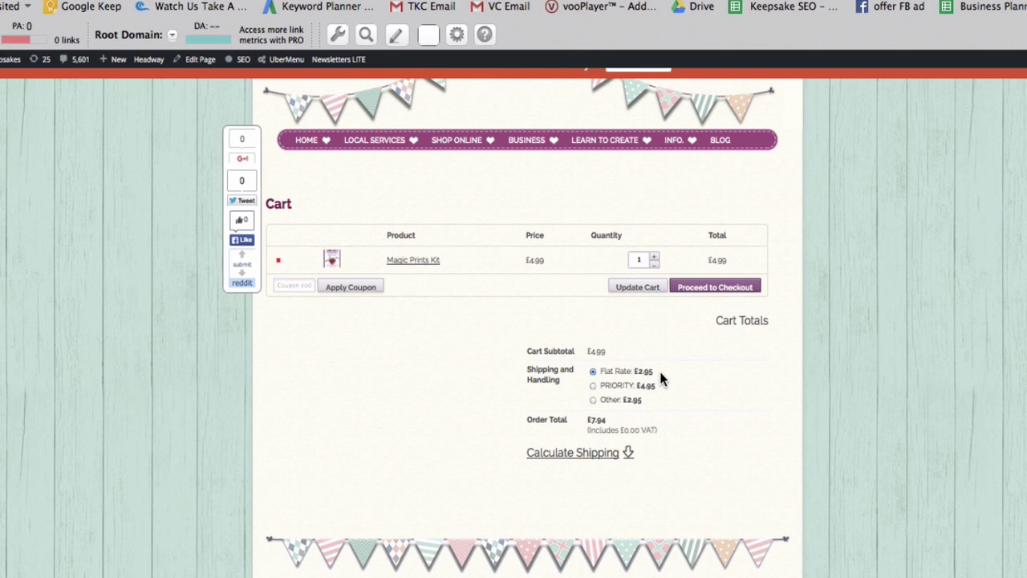
{"action": "mouse_move", "coordinate": [646, 397]}
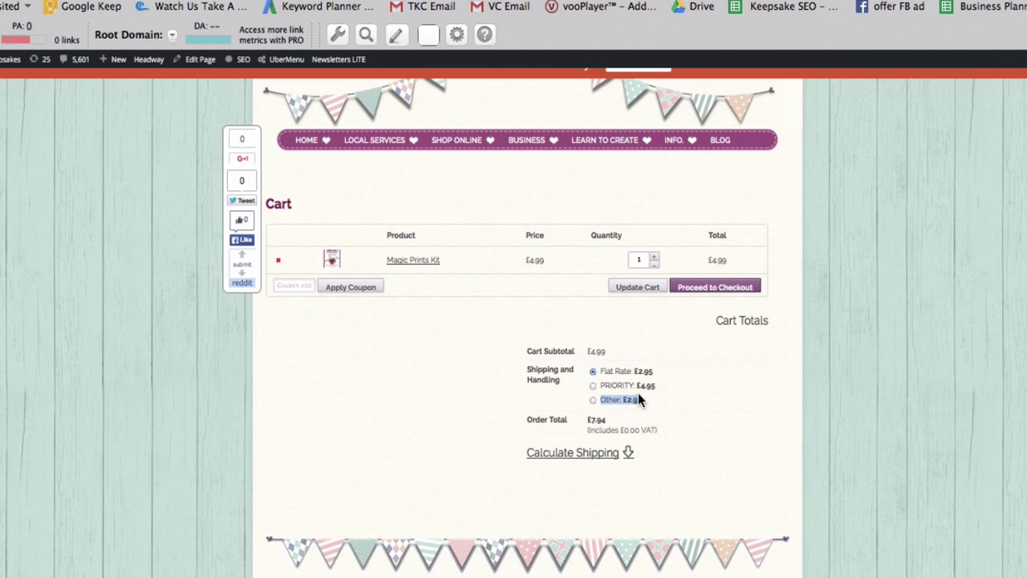
{"action": "mouse_move", "coordinate": [695, 425]}
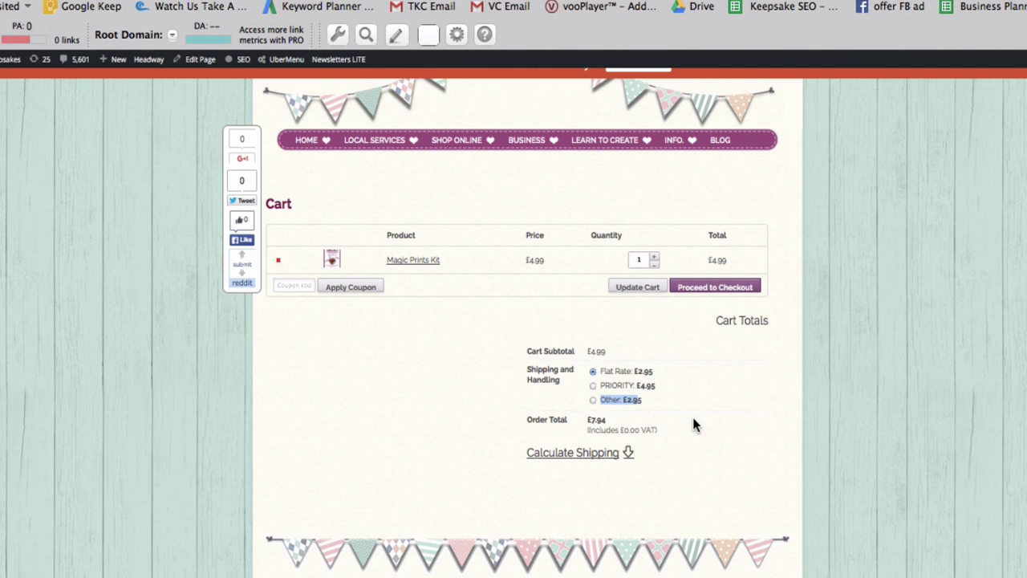
{"action": "mouse_move", "coordinate": [624, 360]}
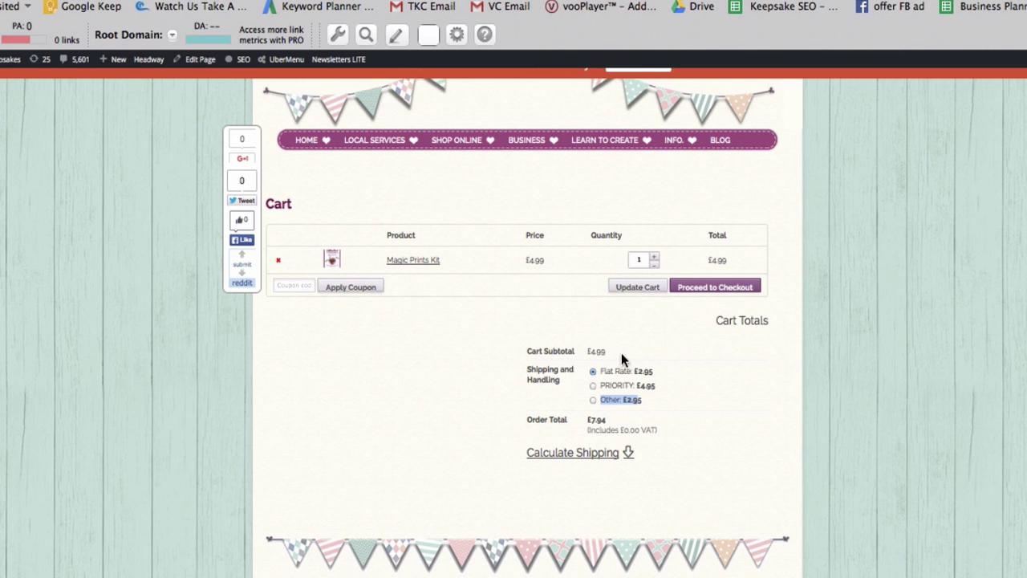
{"action": "mouse_move", "coordinate": [656, 375]}
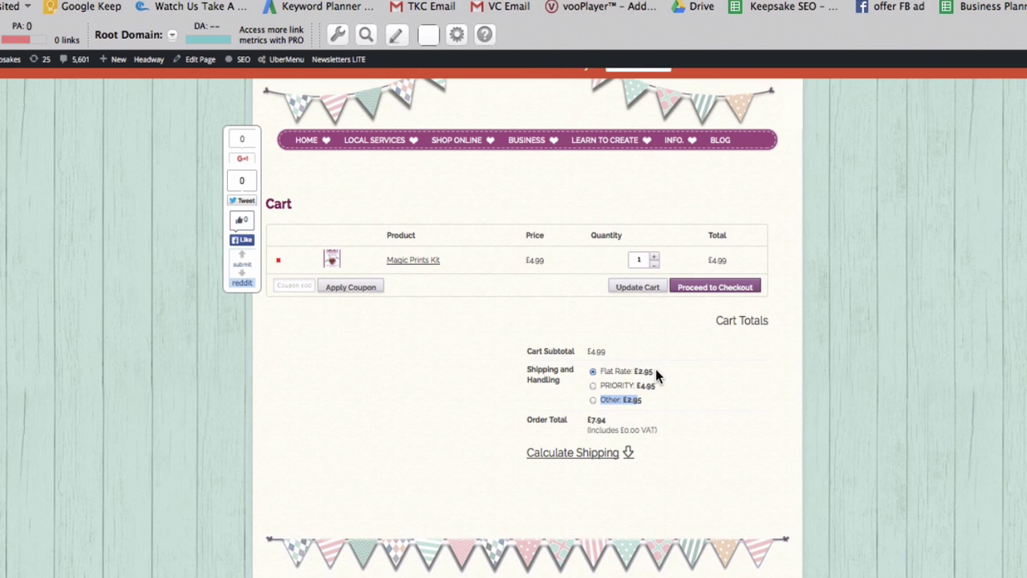
{"action": "left_click", "coordinate": [593, 386]}
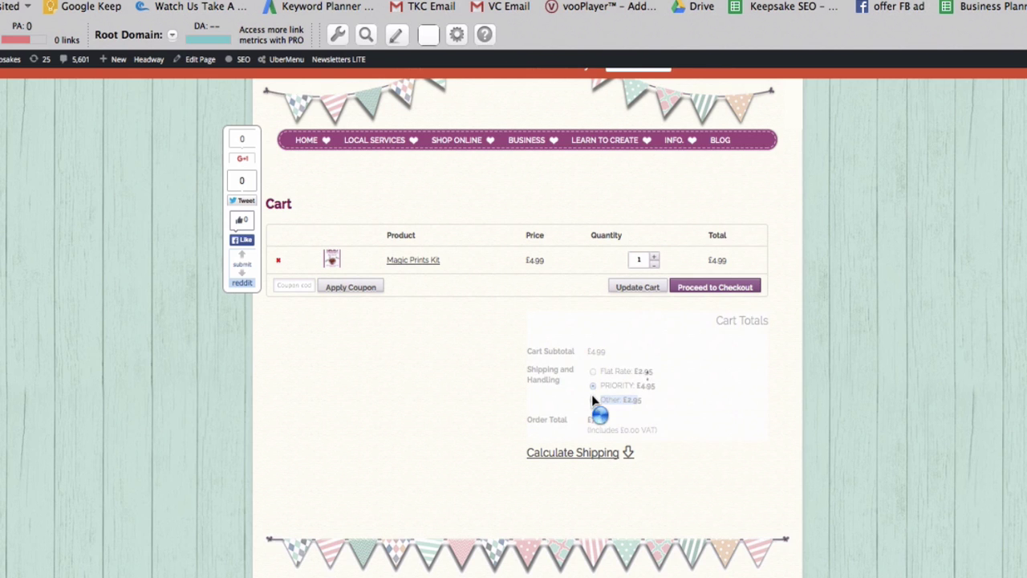